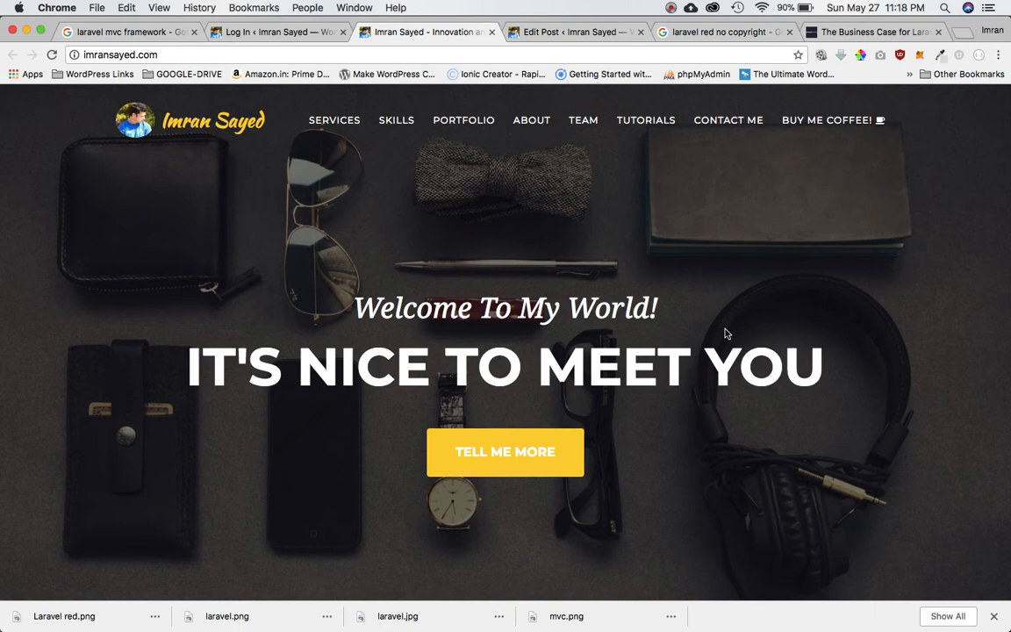
mouse_move(640, 128)
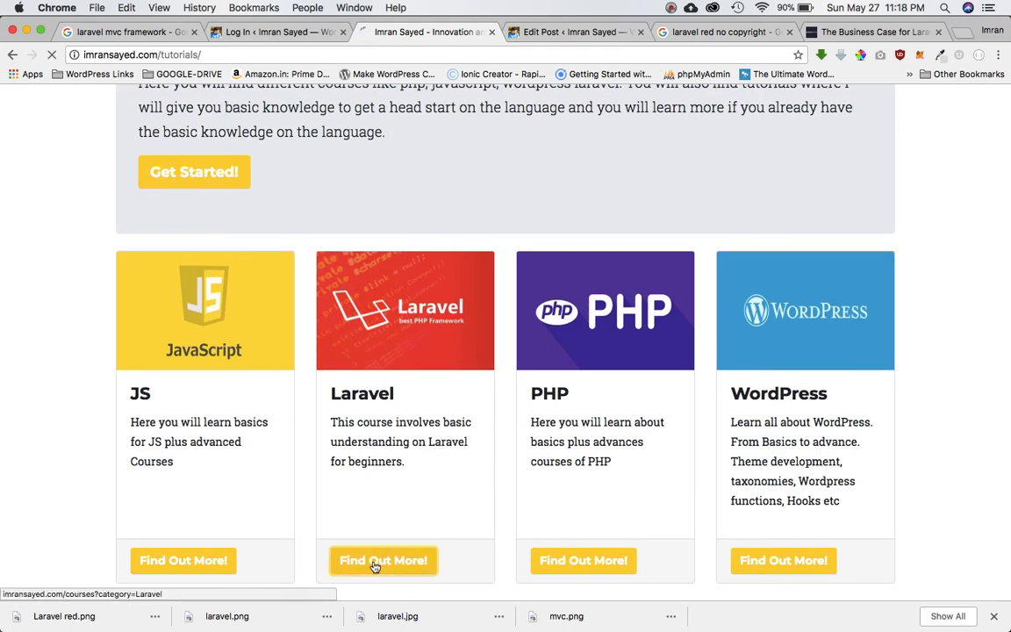
Step: Open the Laravel course page from the tutorials page's Laravel card
left_click(381, 561)
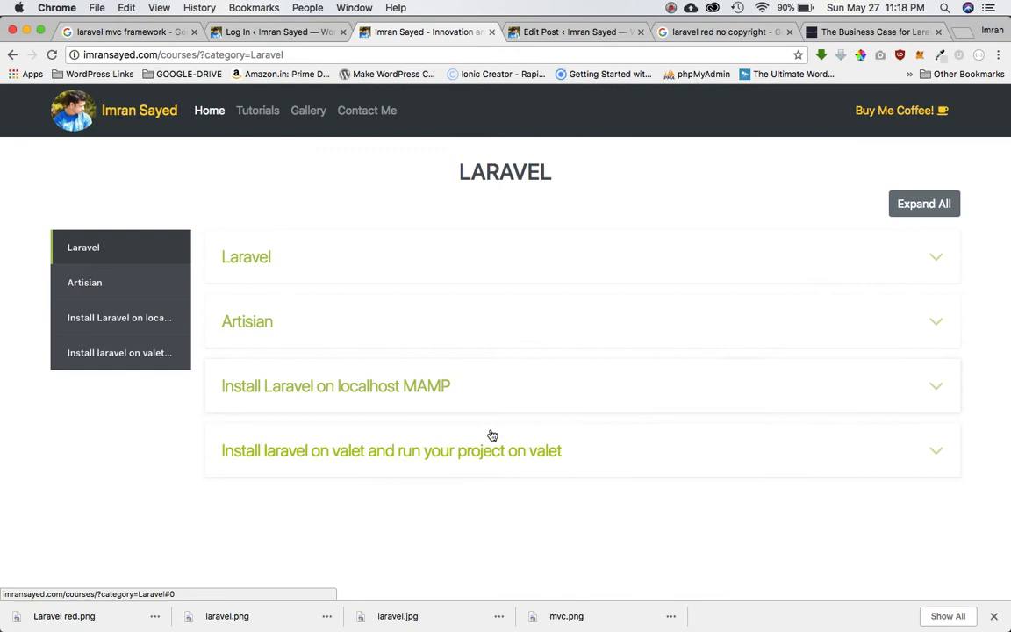
mouse_move(466, 438)
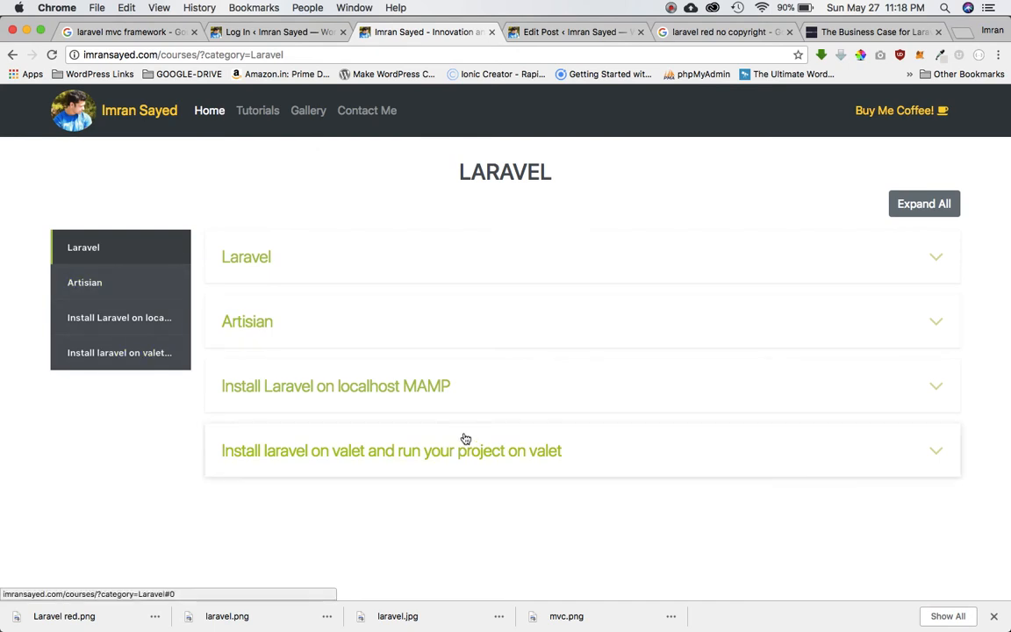
Step: Expand the 'Laravel' lesson to reveal the MVC framework description and routing diagram
left_click(246, 256)
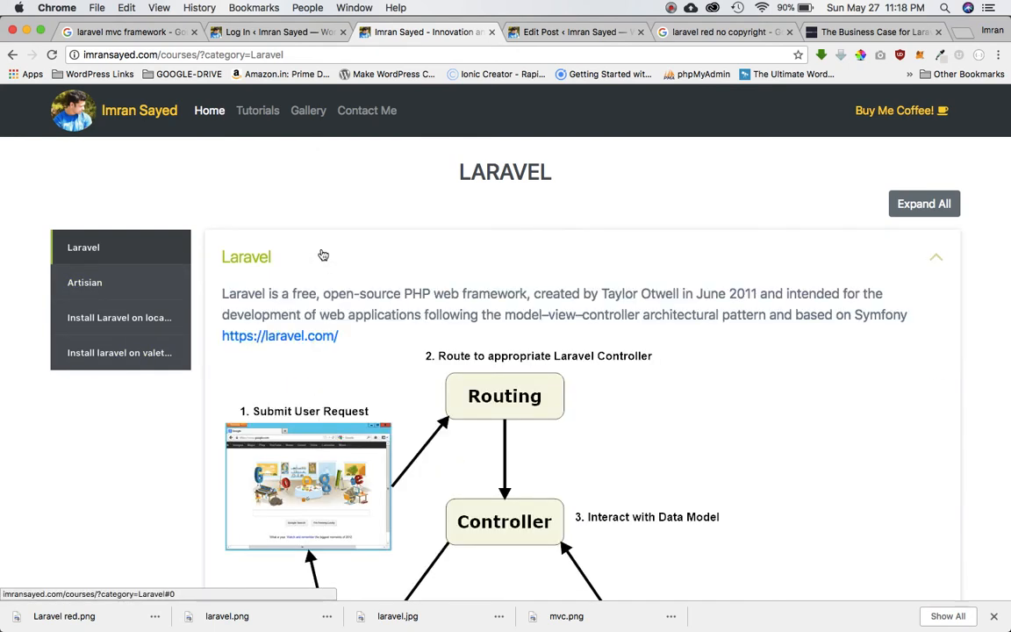
mouse_move(665, 347)
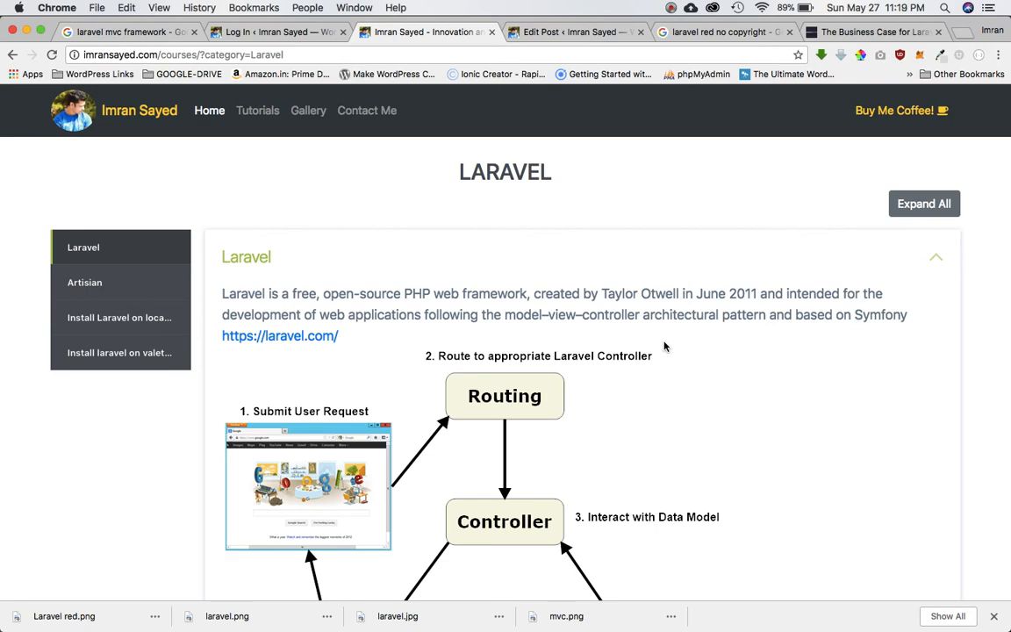
mouse_move(403, 346)
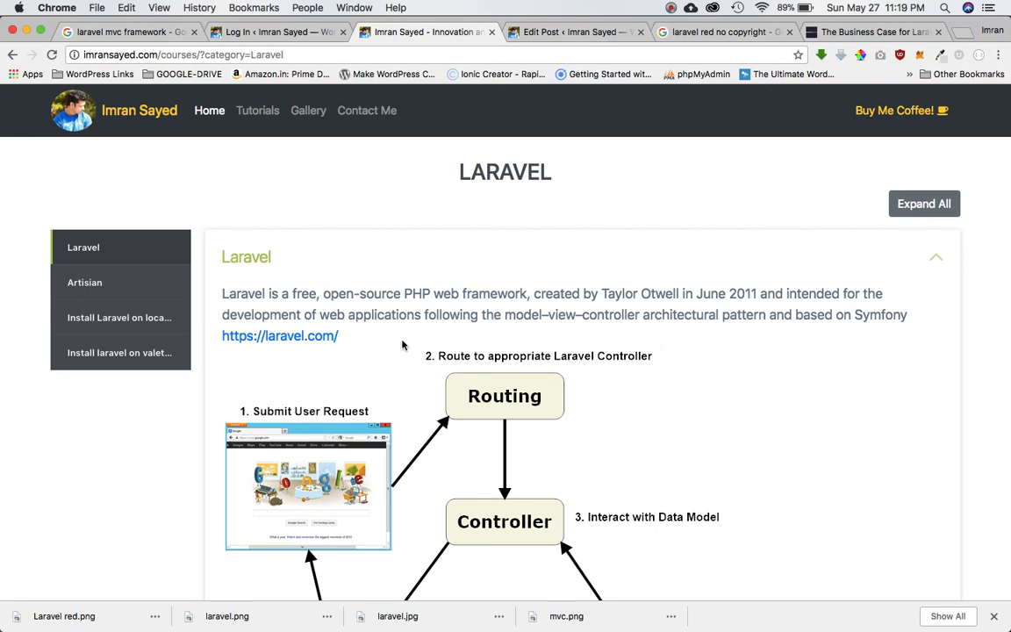
mouse_move(297, 347)
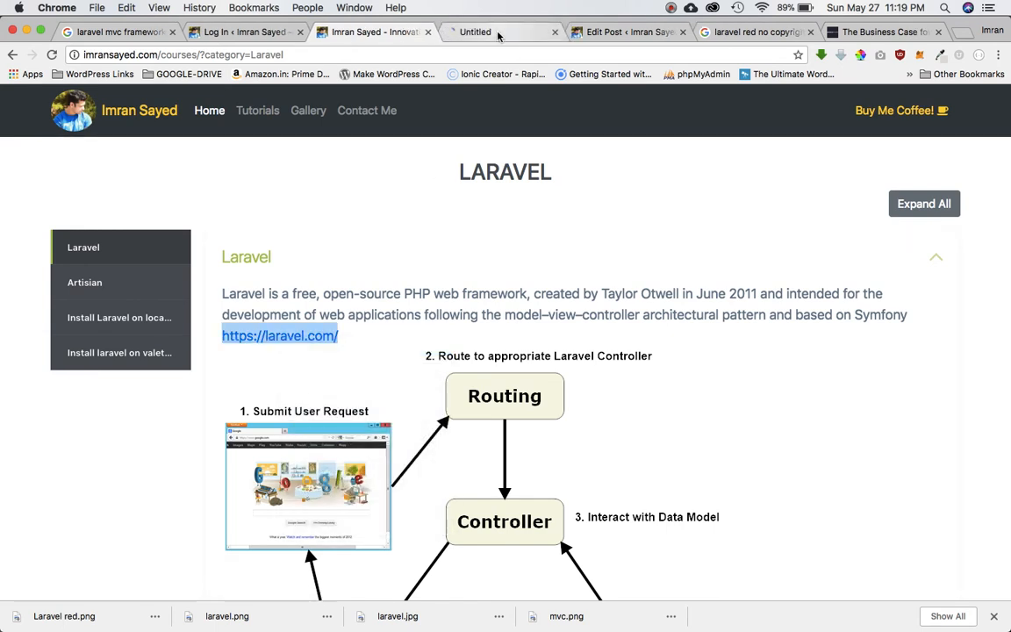
Step: Browse the Laravel 5.6 installation docs on laravel.com, then return to the Imran Sayed tab
left_click(278, 335)
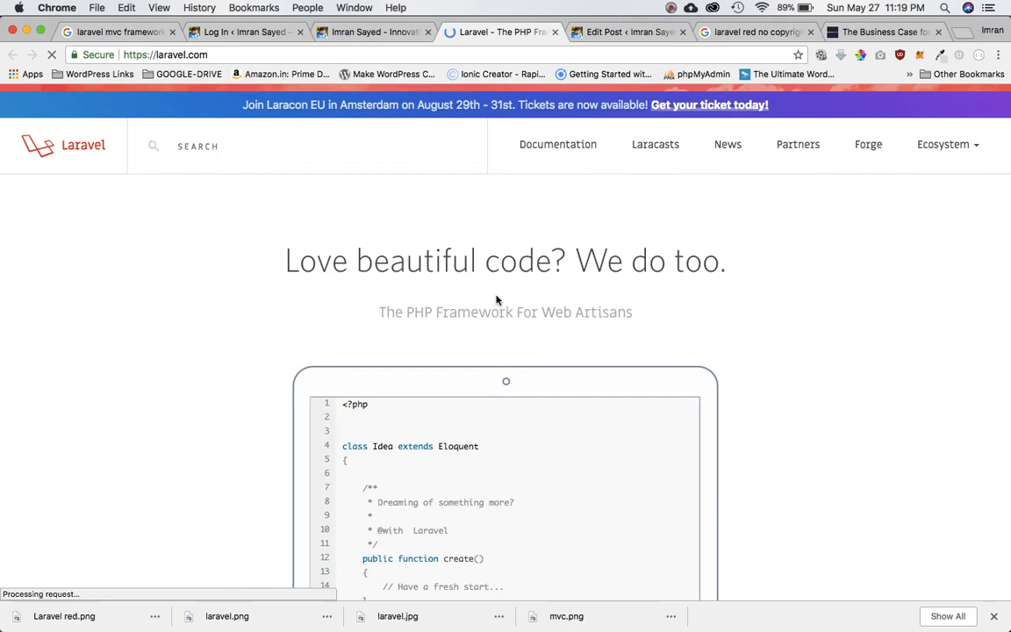
mouse_move(563, 151)
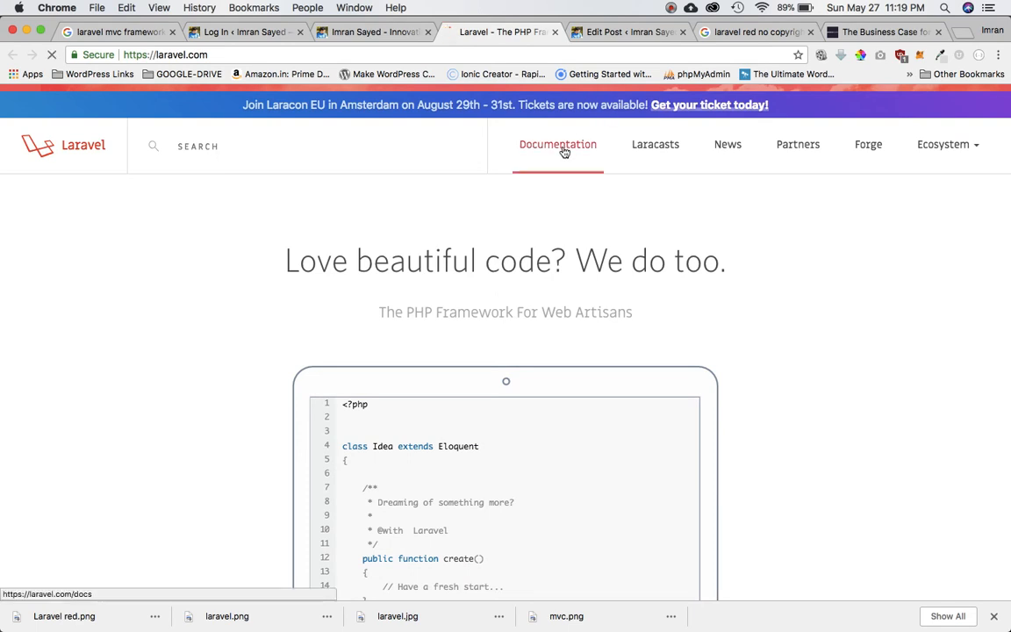
left_click(558, 144)
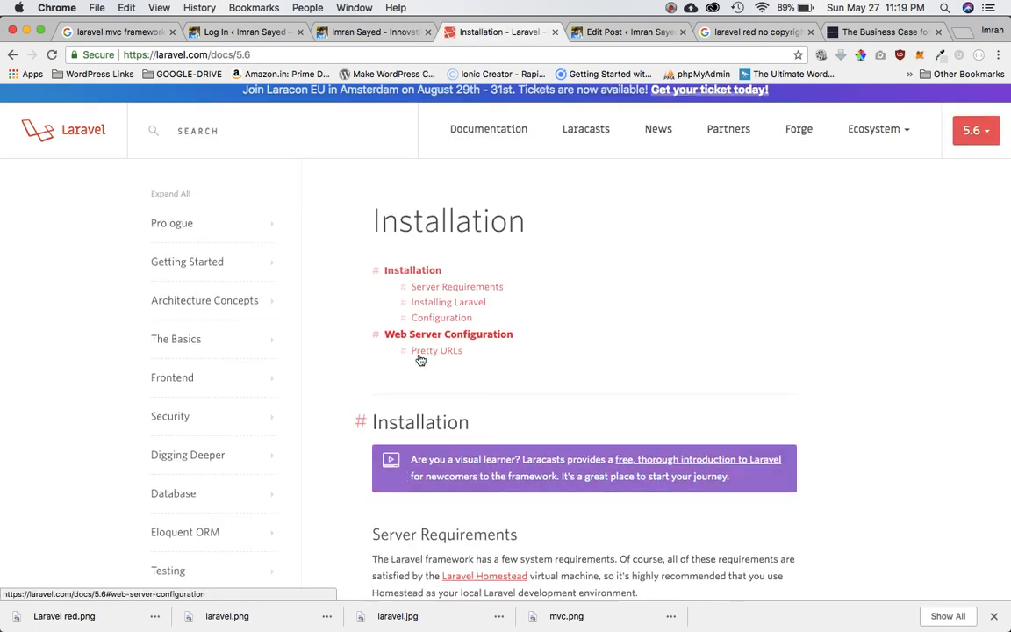
scroll("down", 3)
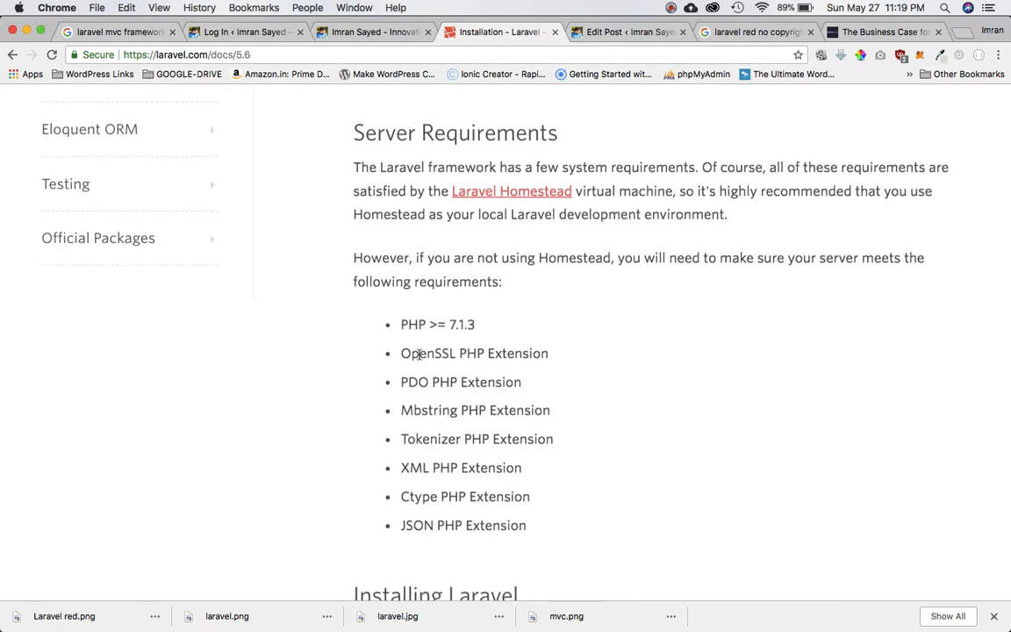
scroll("down", 3)
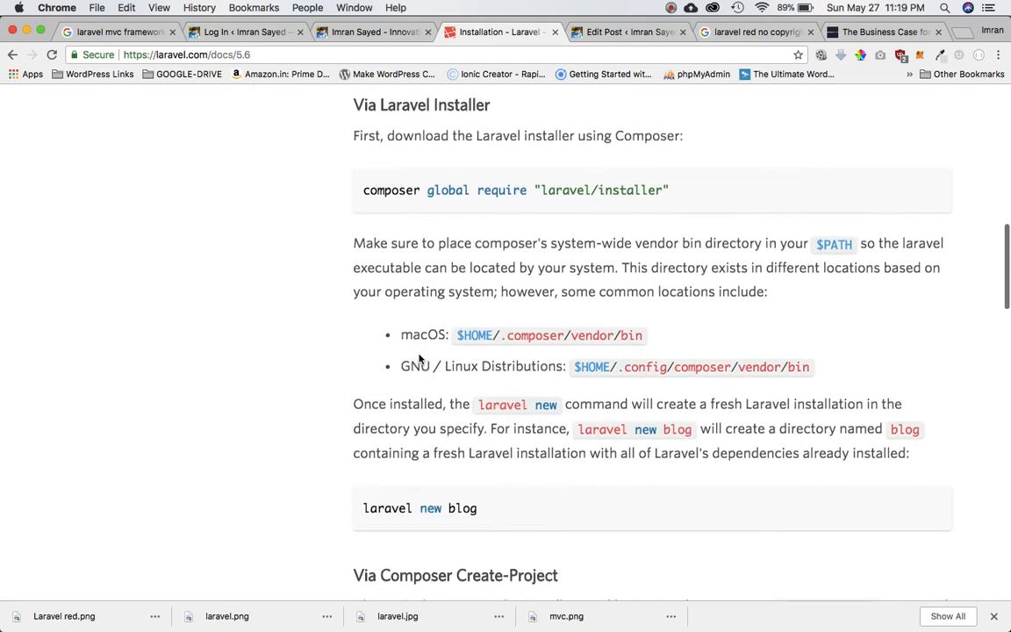
scroll("up", 3)
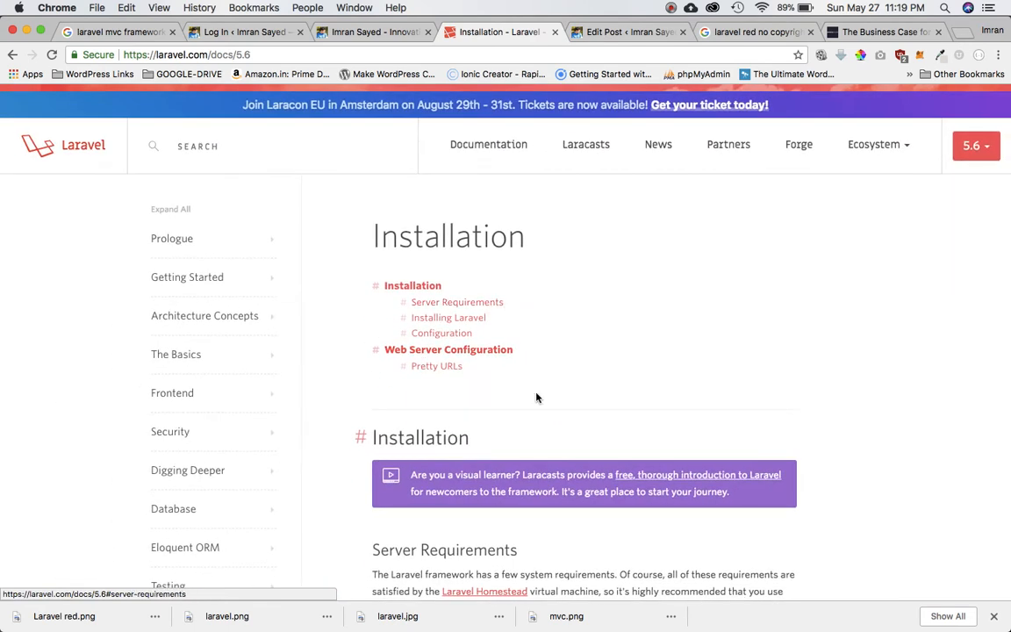
scroll("down", 3)
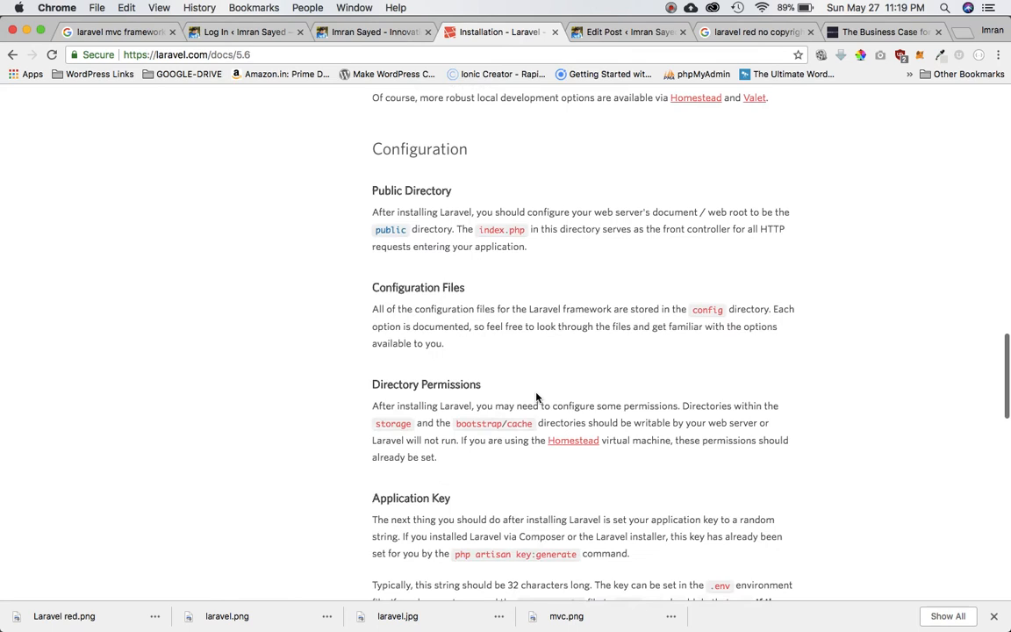
scroll("up", 3)
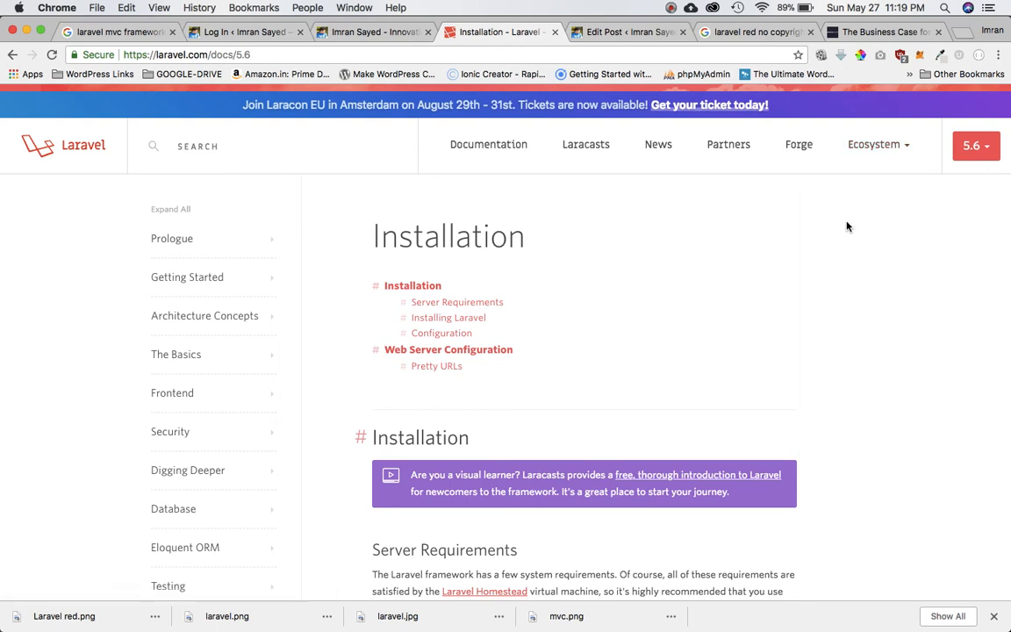
mouse_move(726, 193)
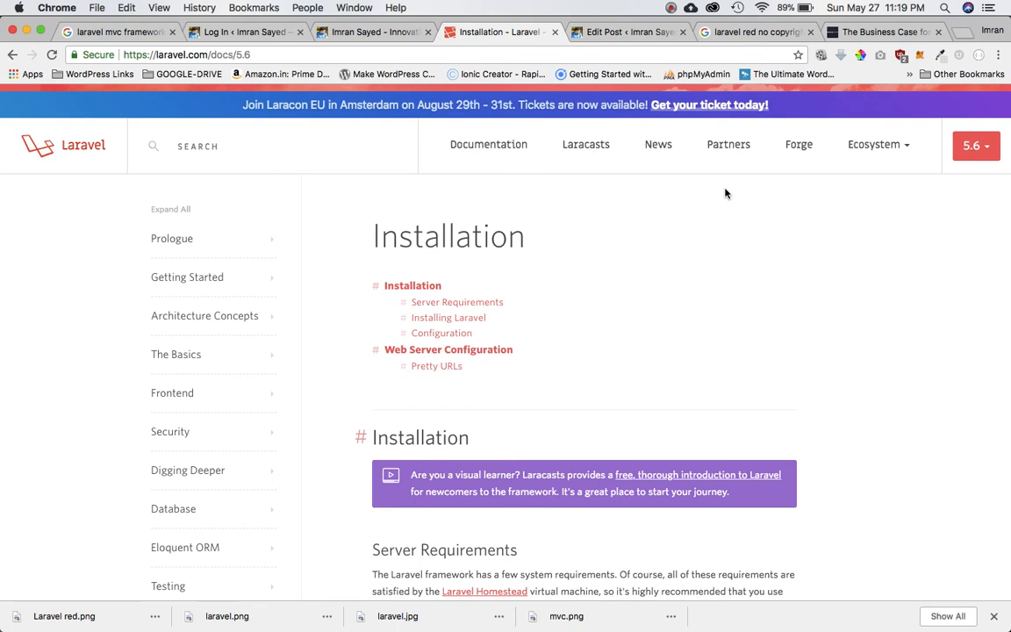
mouse_move(951, 185)
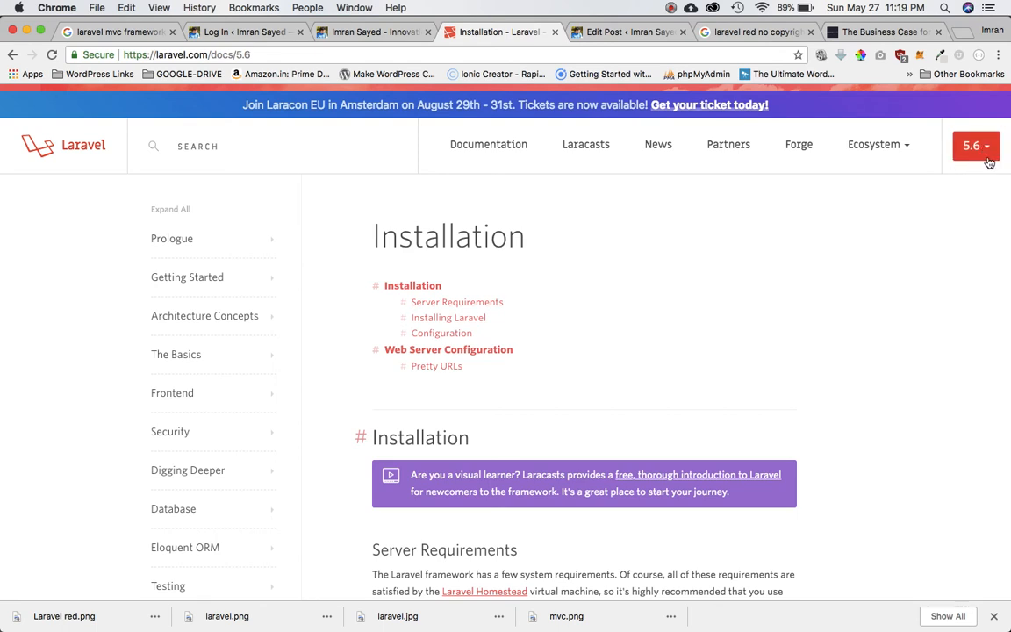
mouse_move(568, 153)
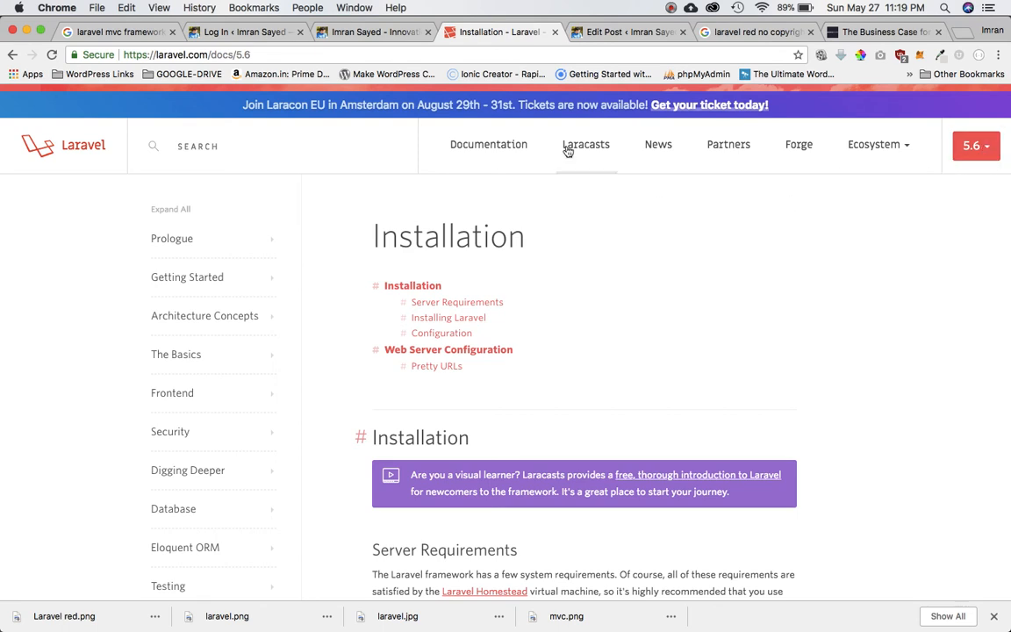
left_click(366, 33)
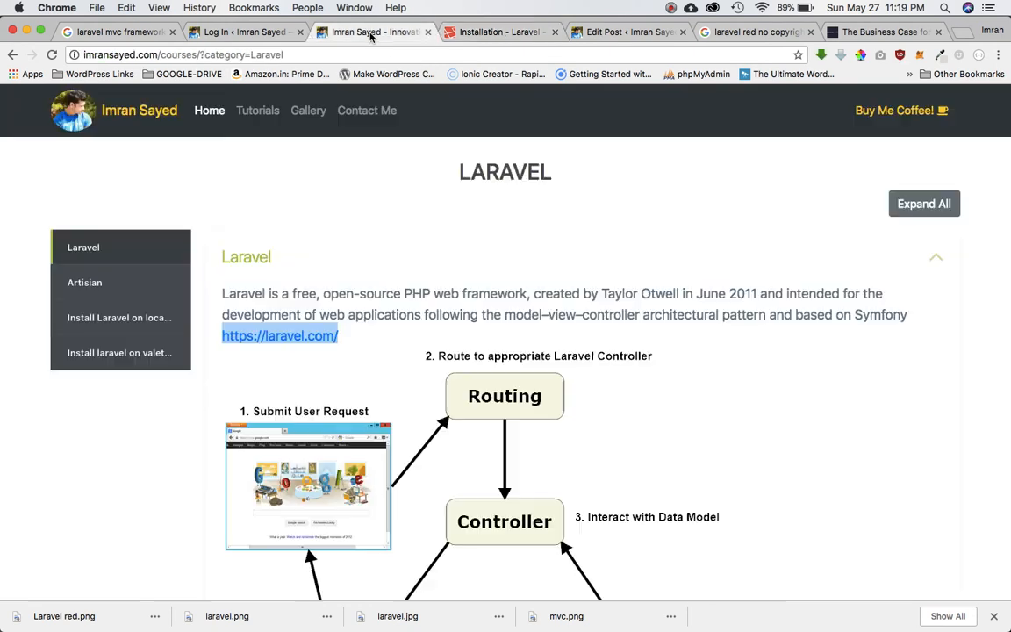
scroll("down", 3)
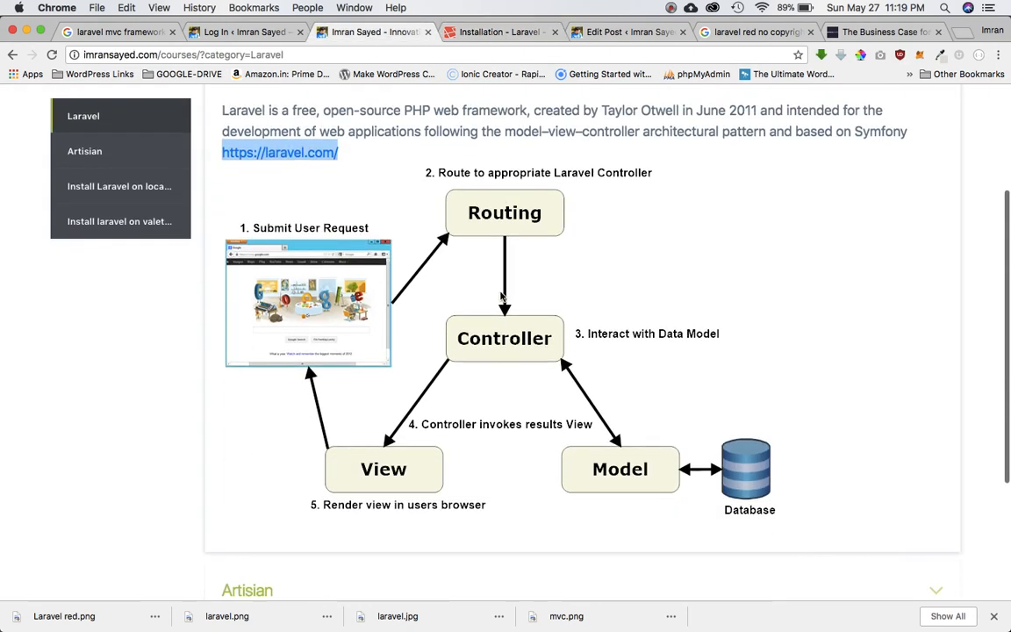
scroll("down", 3)
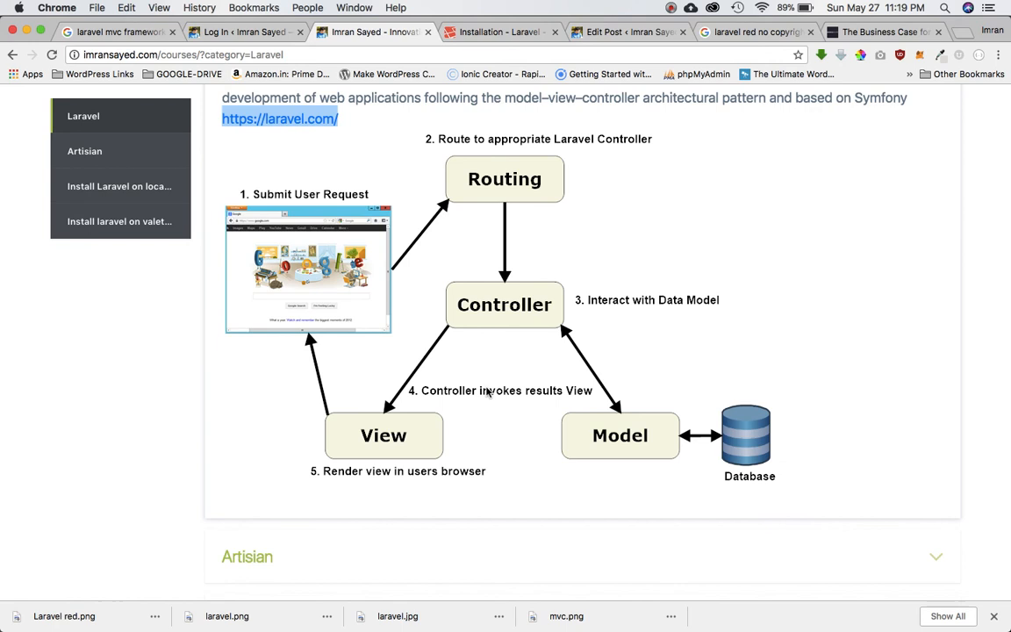
mouse_move(518, 418)
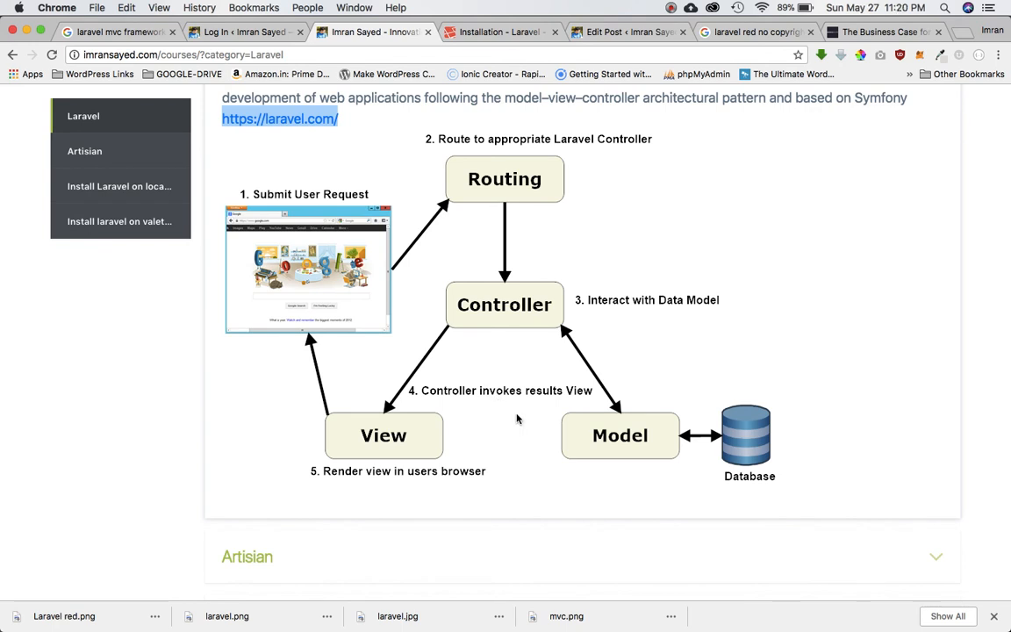
mouse_move(581, 320)
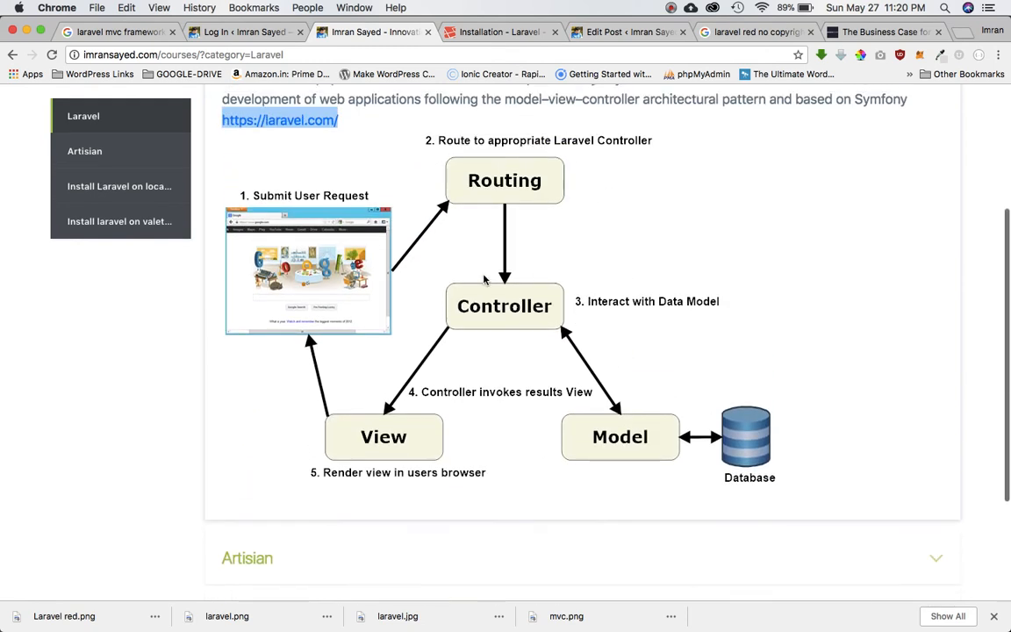
left_click(664, 7)
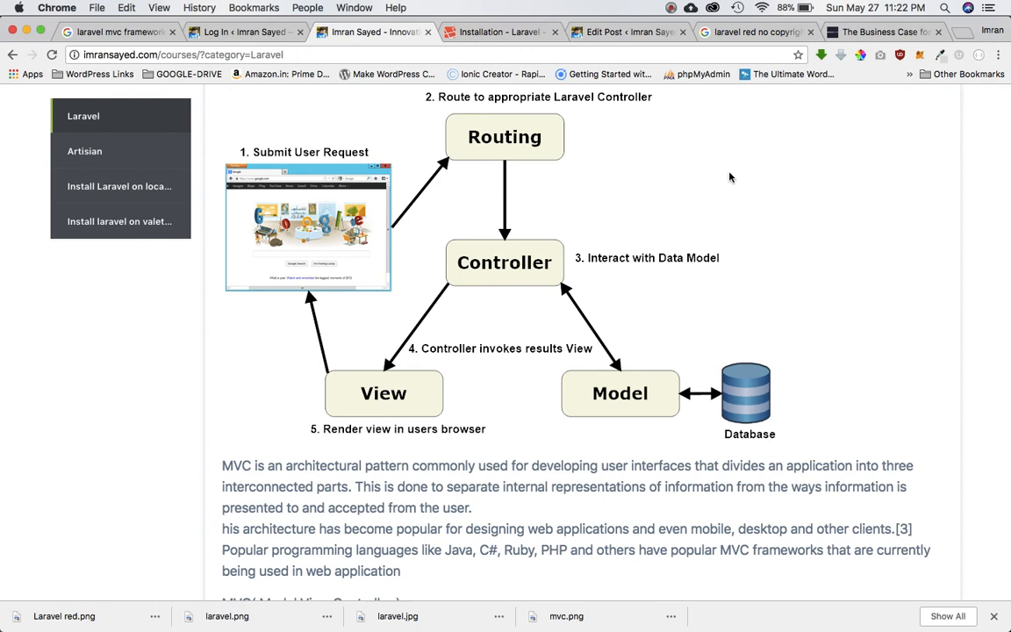
mouse_move(719, 185)
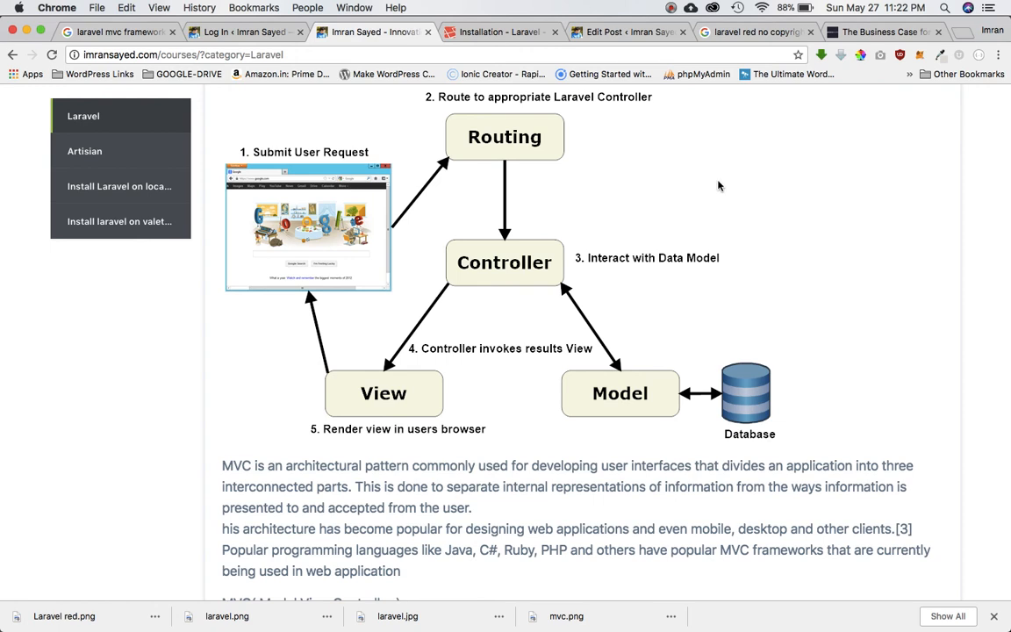
mouse_move(529, 269)
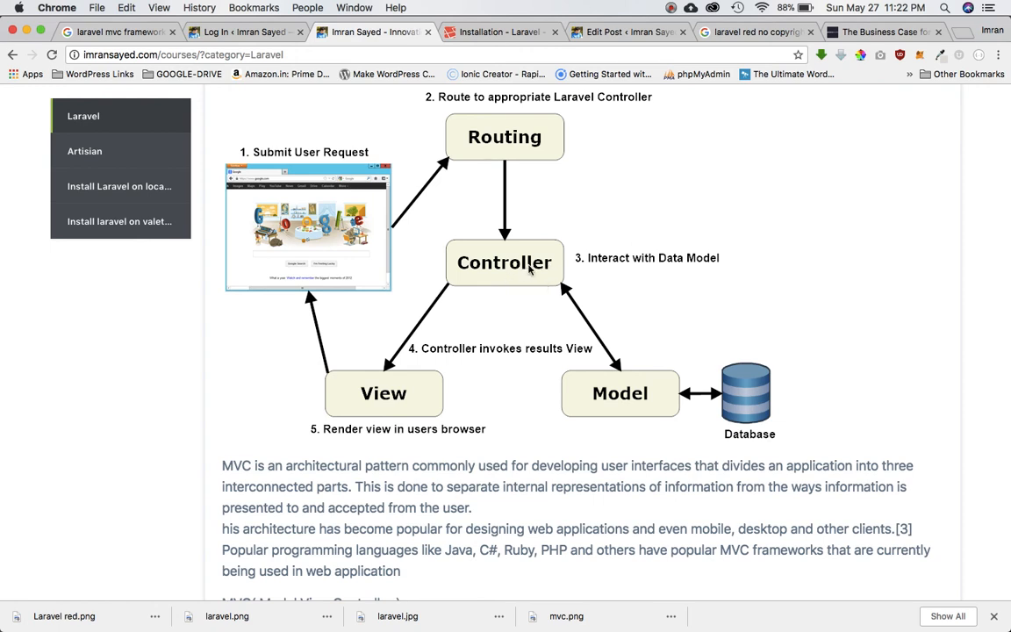
mouse_move(390, 390)
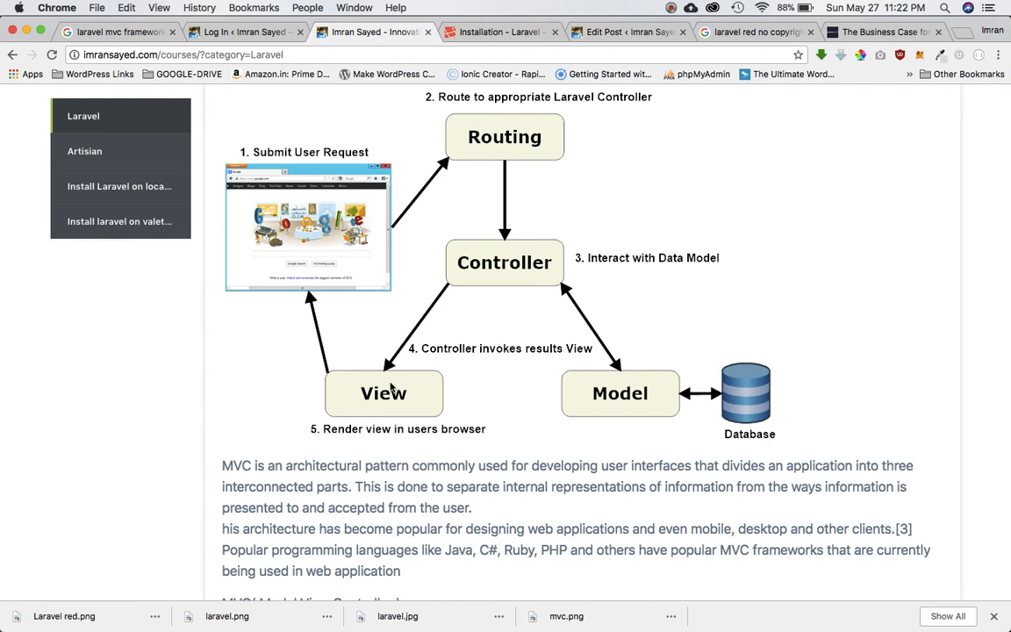
mouse_move(512, 268)
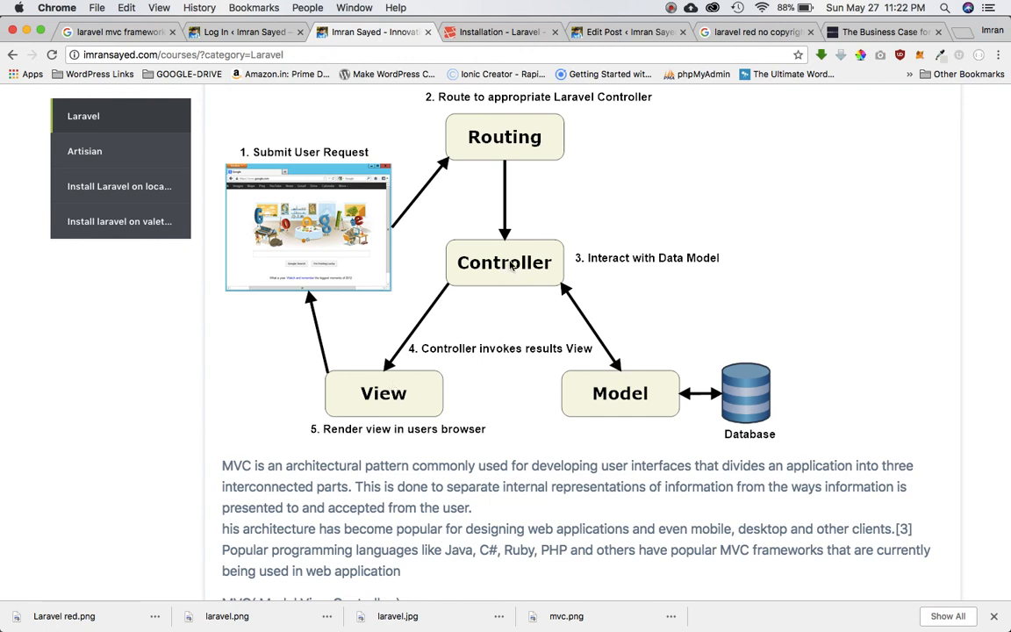
scroll("up", 3)
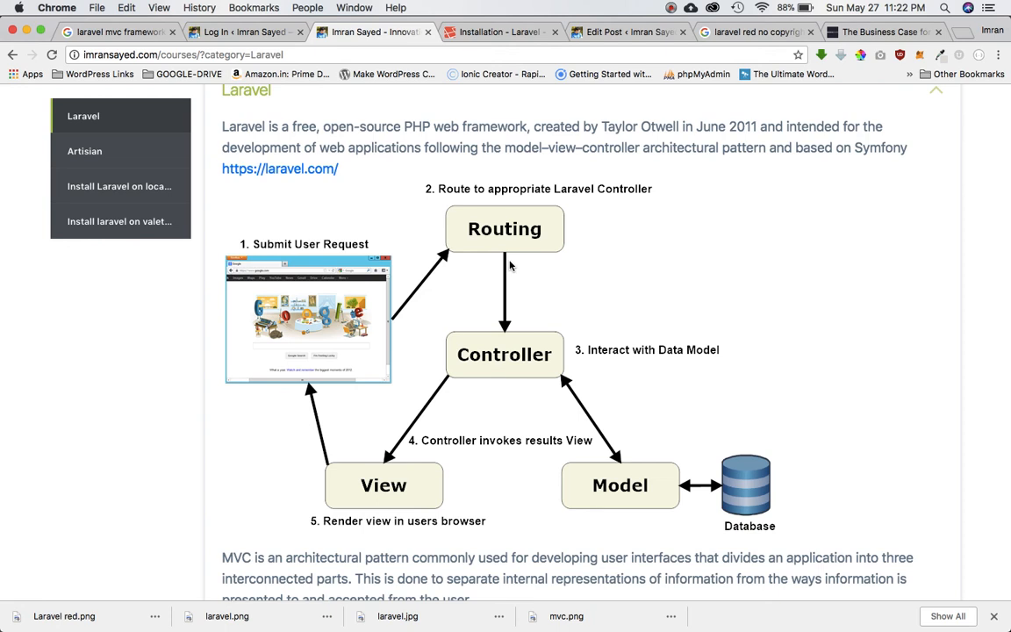
mouse_move(308, 279)
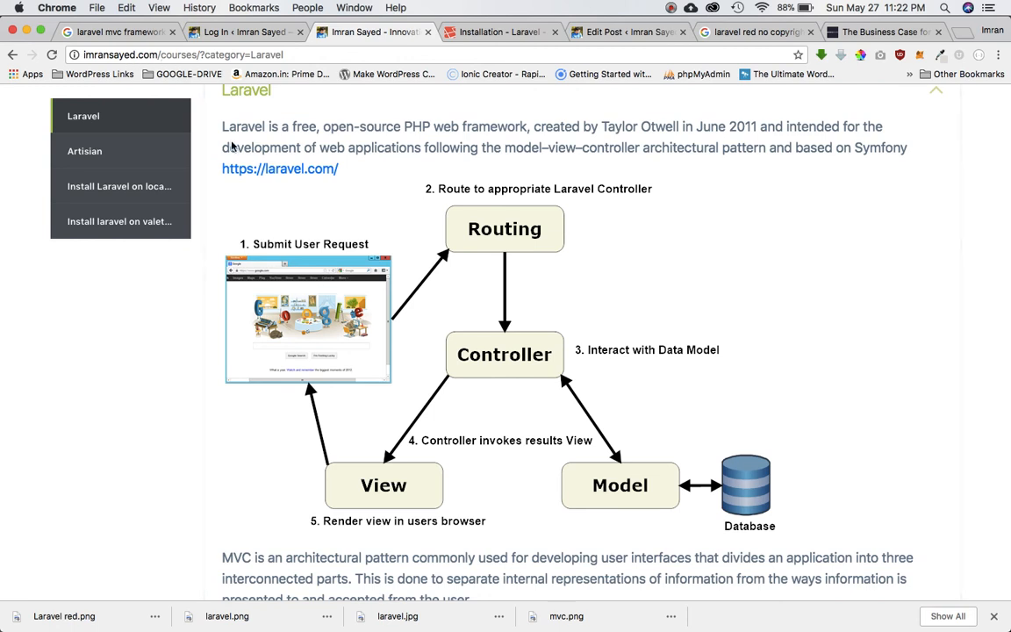
mouse_move(455, 248)
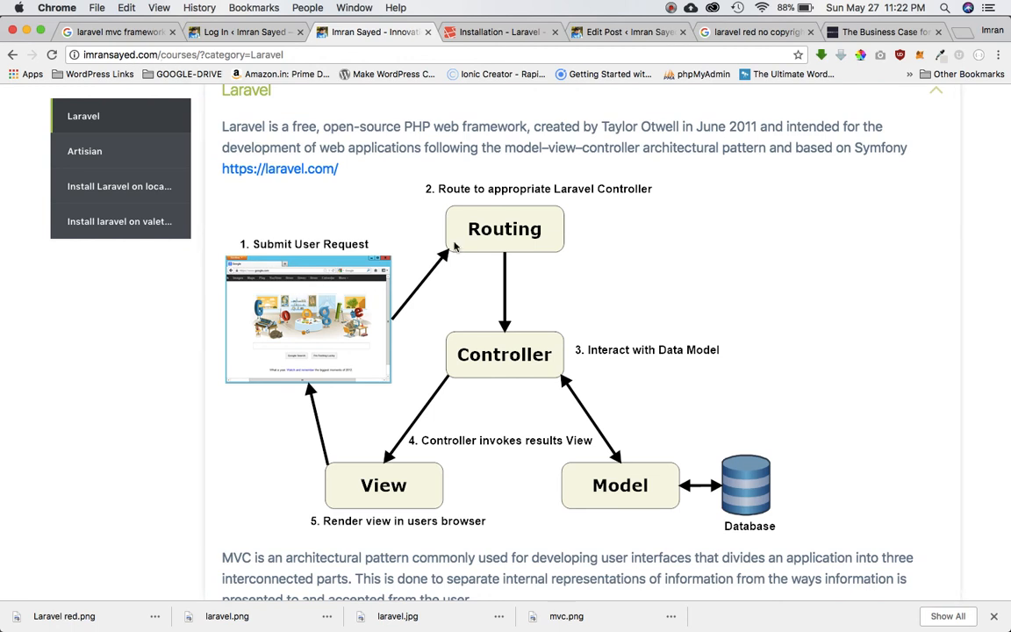
mouse_move(531, 244)
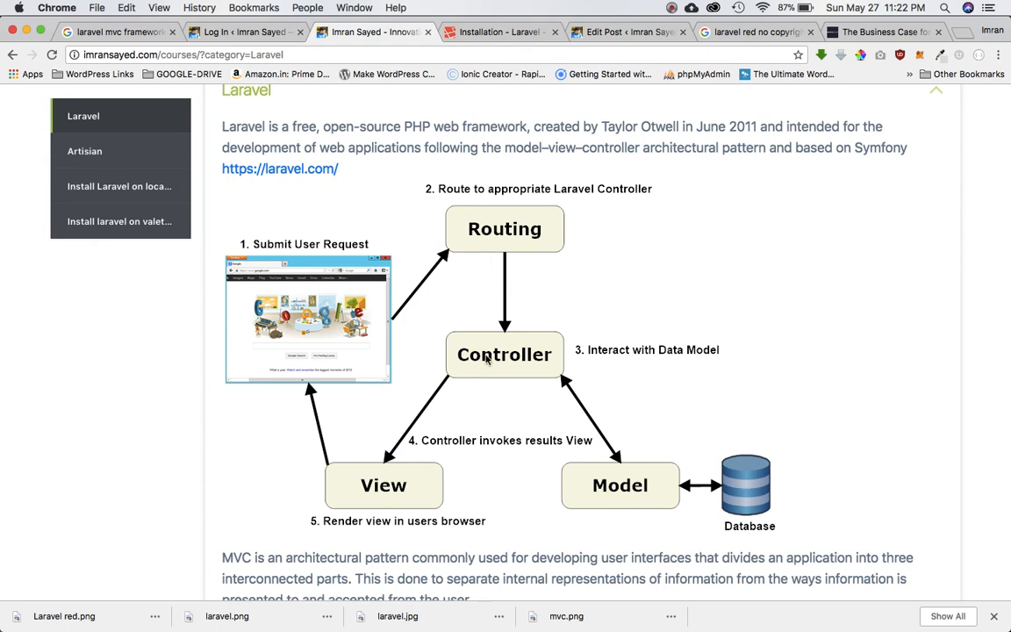
mouse_move(592, 364)
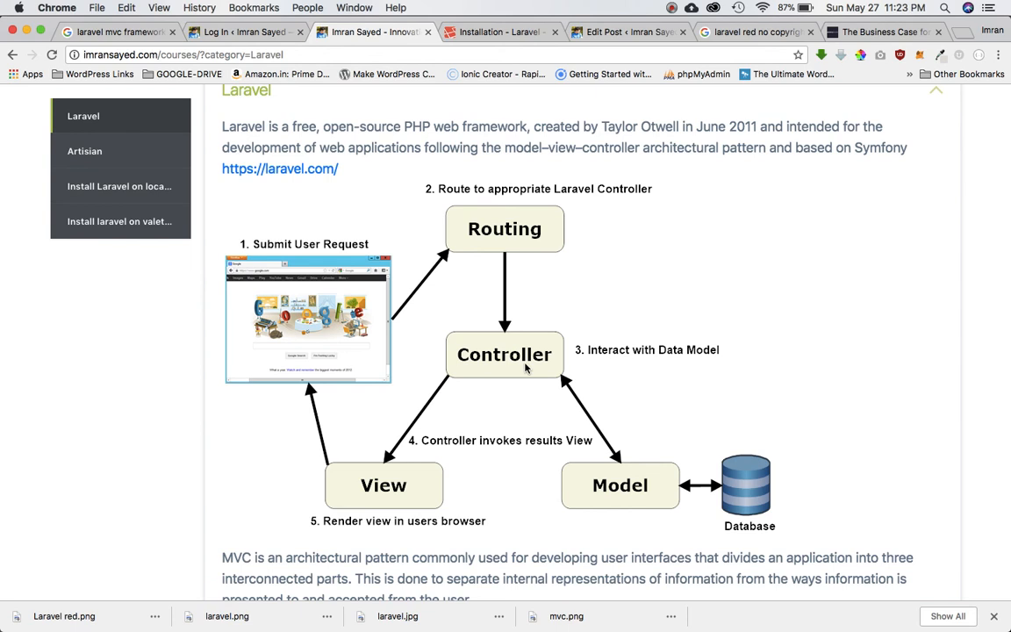
mouse_move(625, 491)
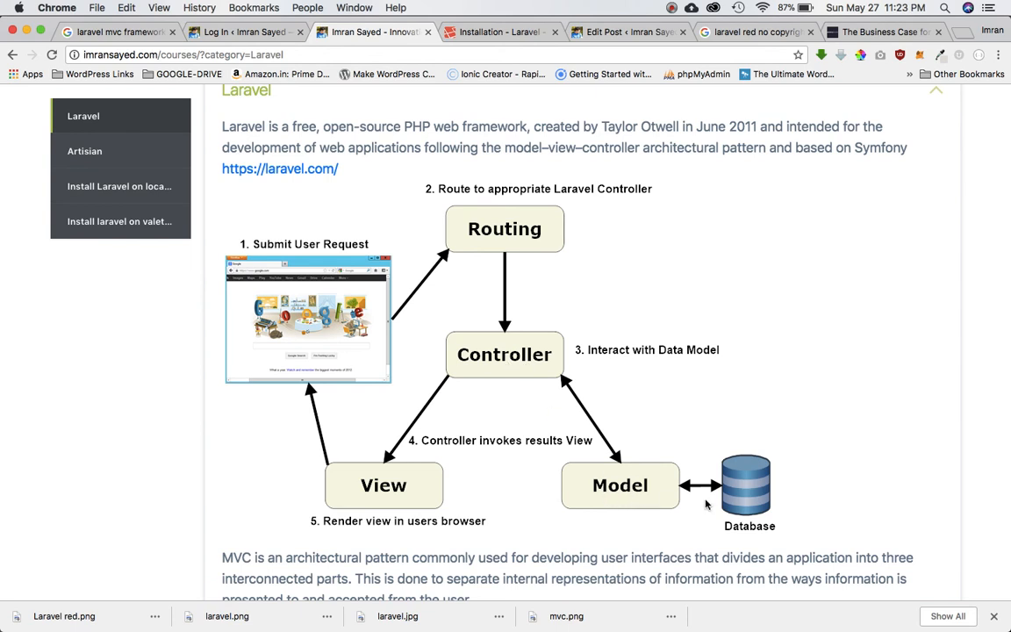
mouse_move(736, 486)
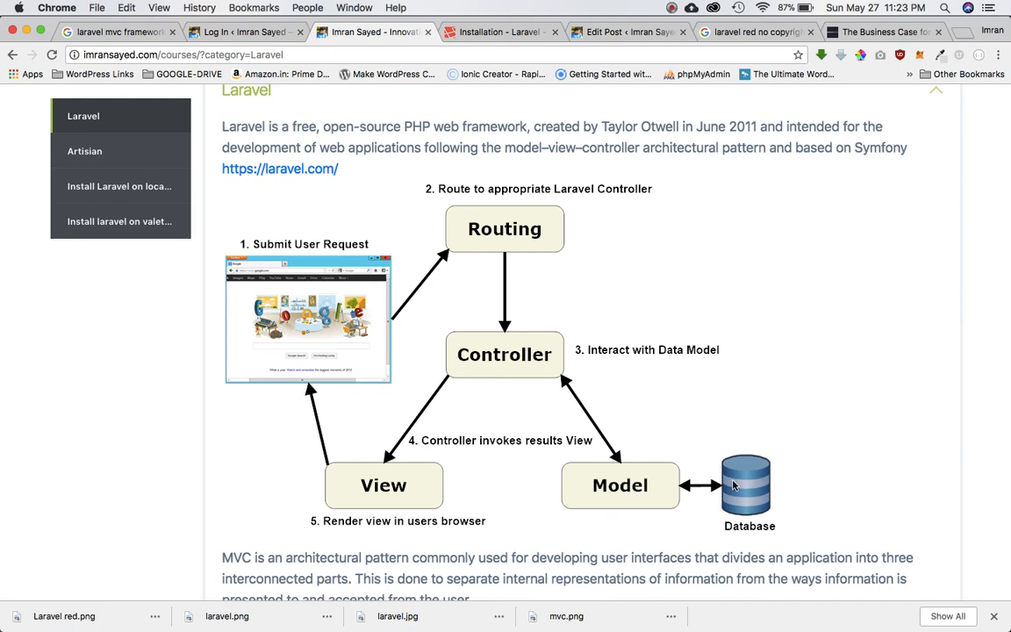
mouse_move(591, 461)
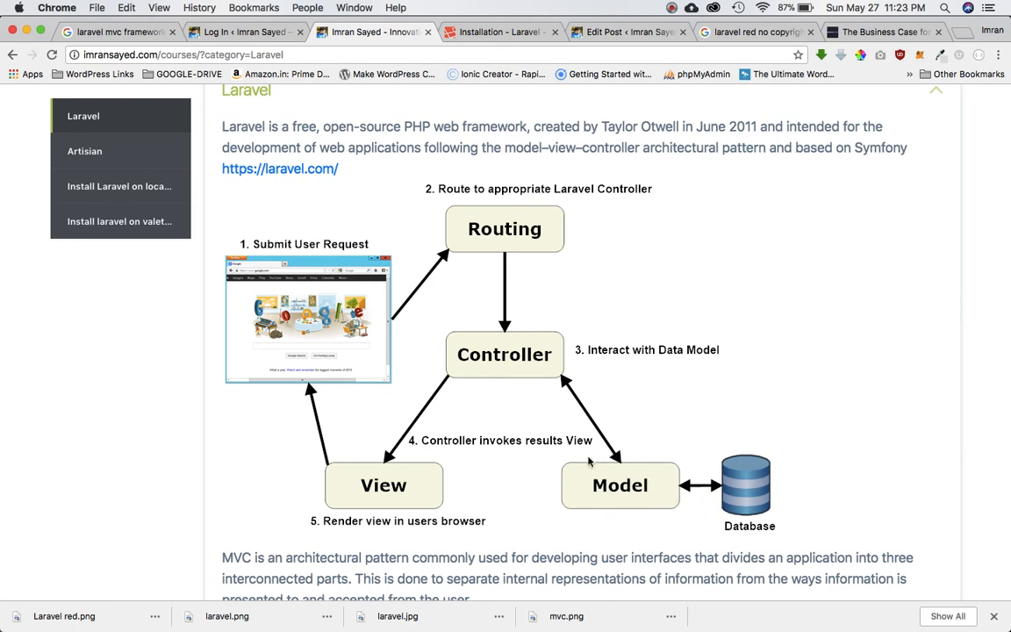
mouse_move(518, 356)
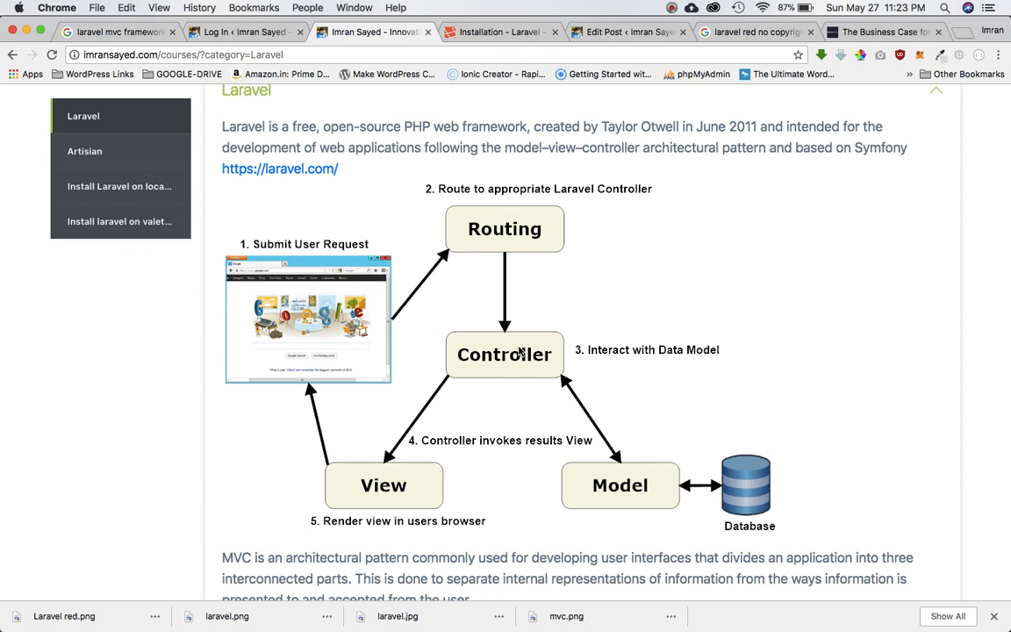
mouse_move(520, 364)
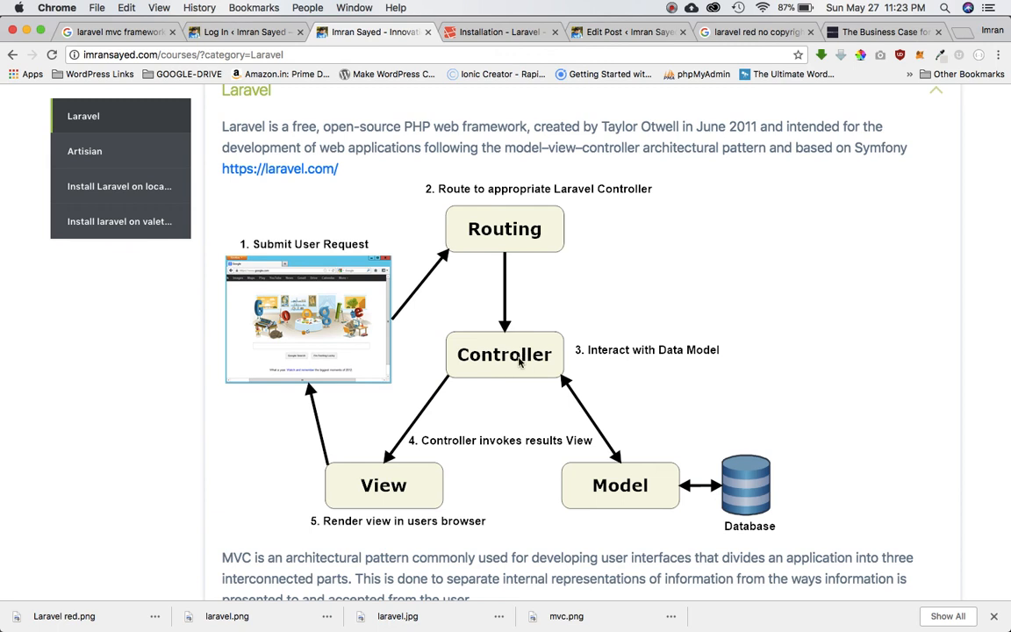
mouse_move(522, 375)
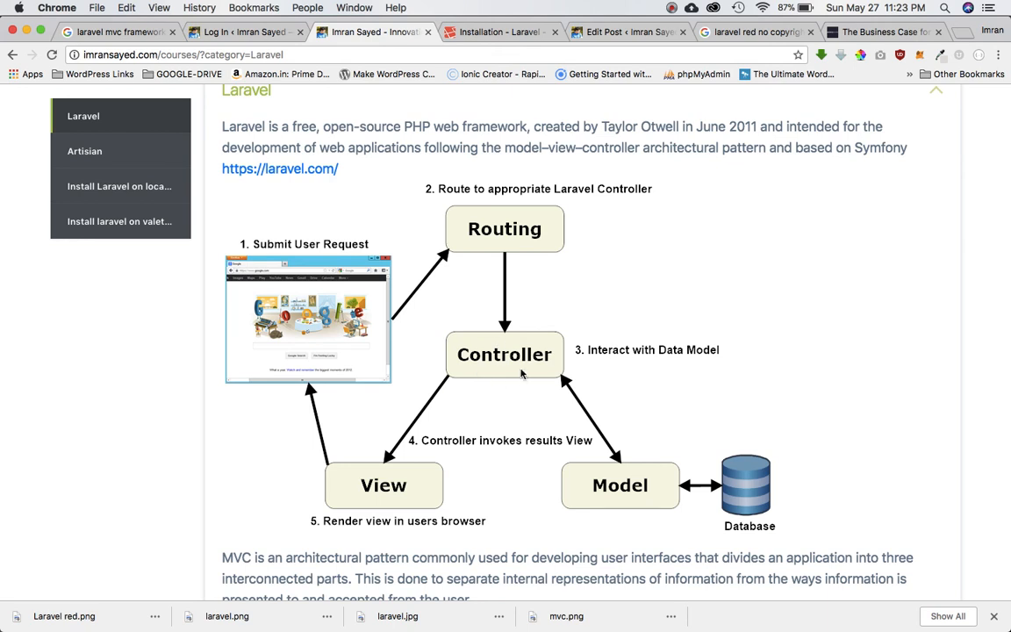
mouse_move(389, 523)
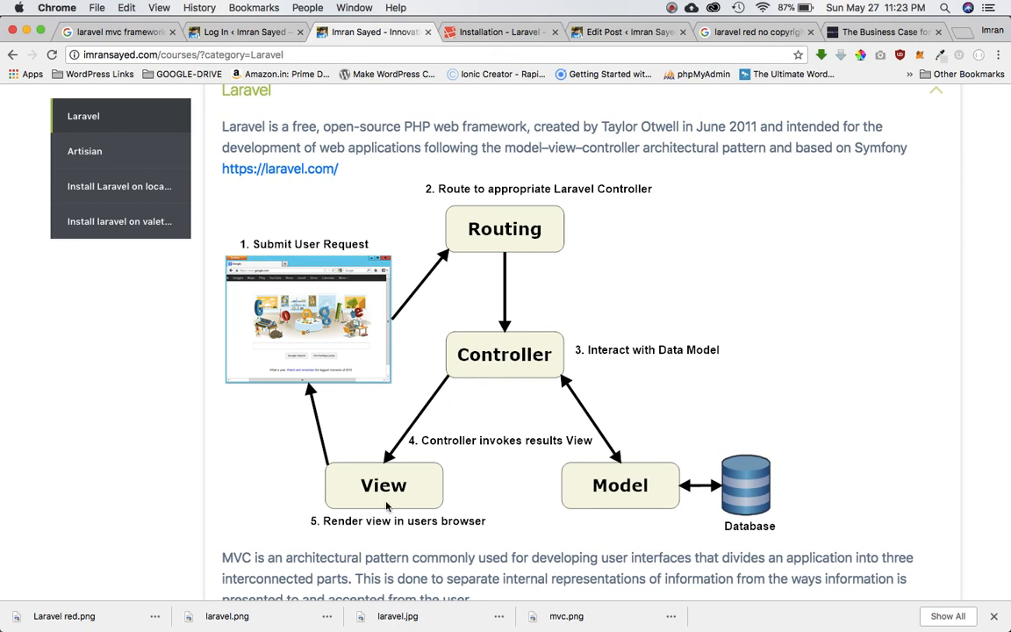
mouse_move(406, 481)
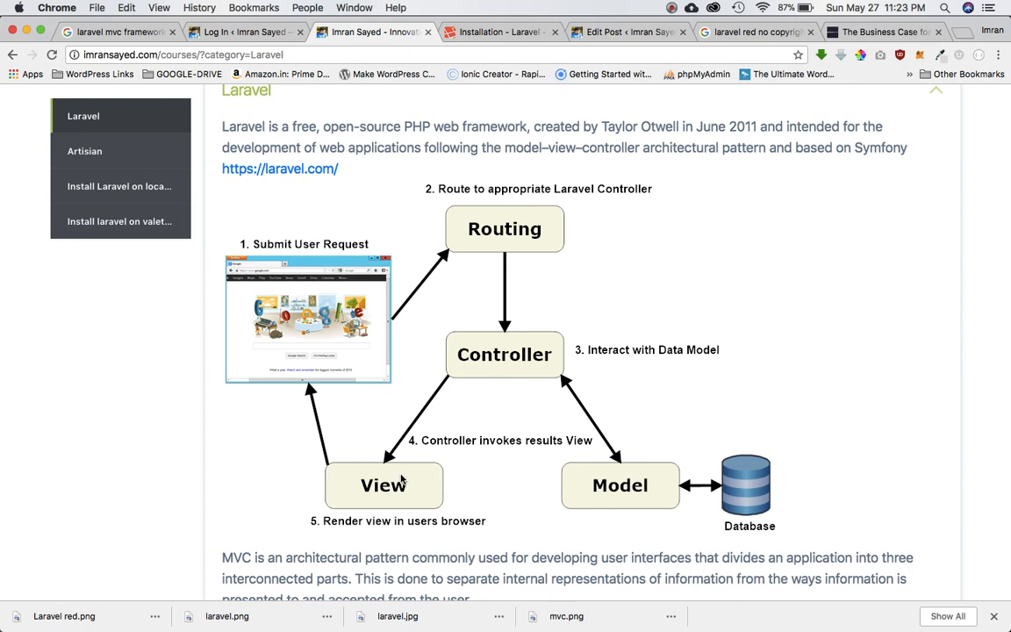
mouse_move(326, 390)
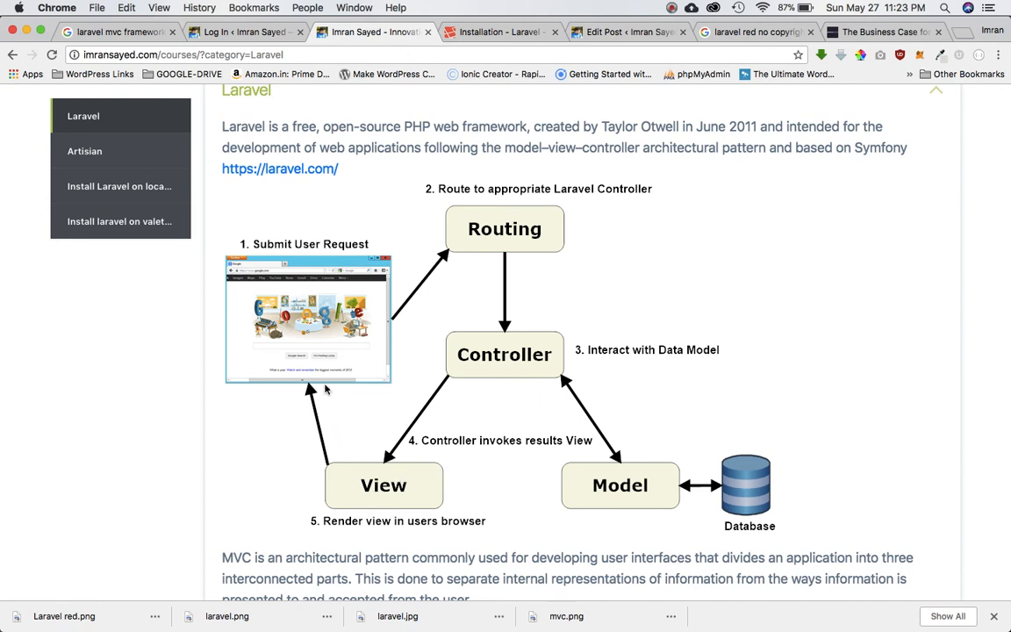
mouse_move(316, 365)
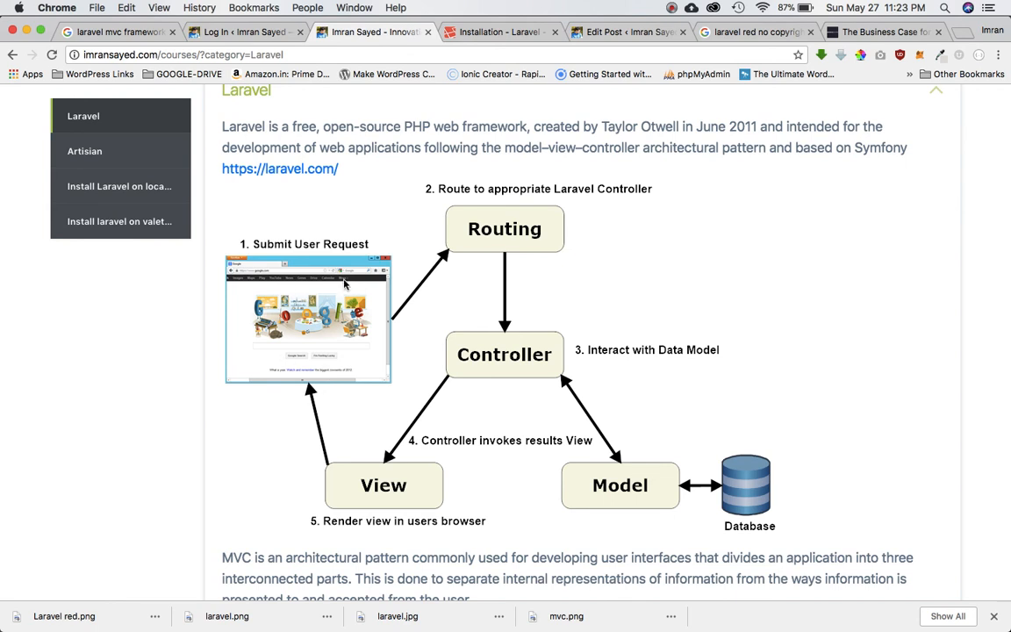
mouse_move(332, 310)
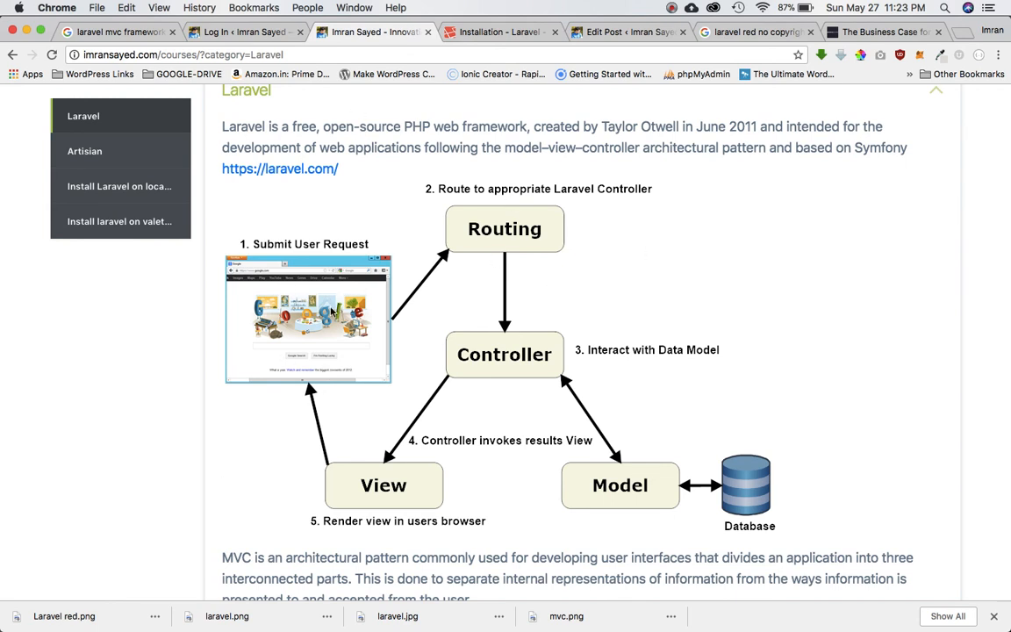
mouse_move(541, 375)
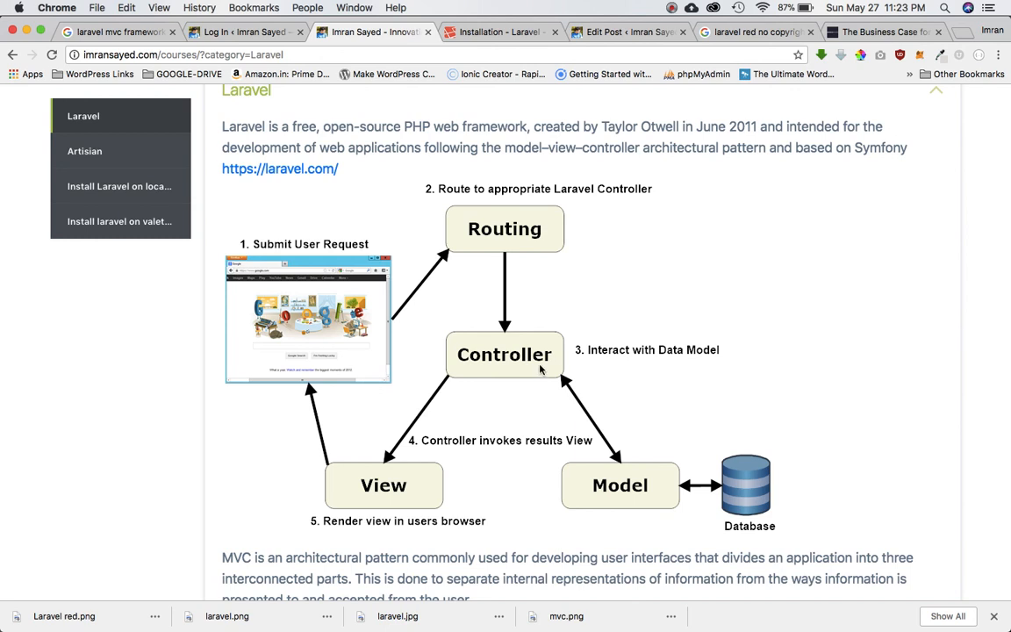
mouse_move(353, 313)
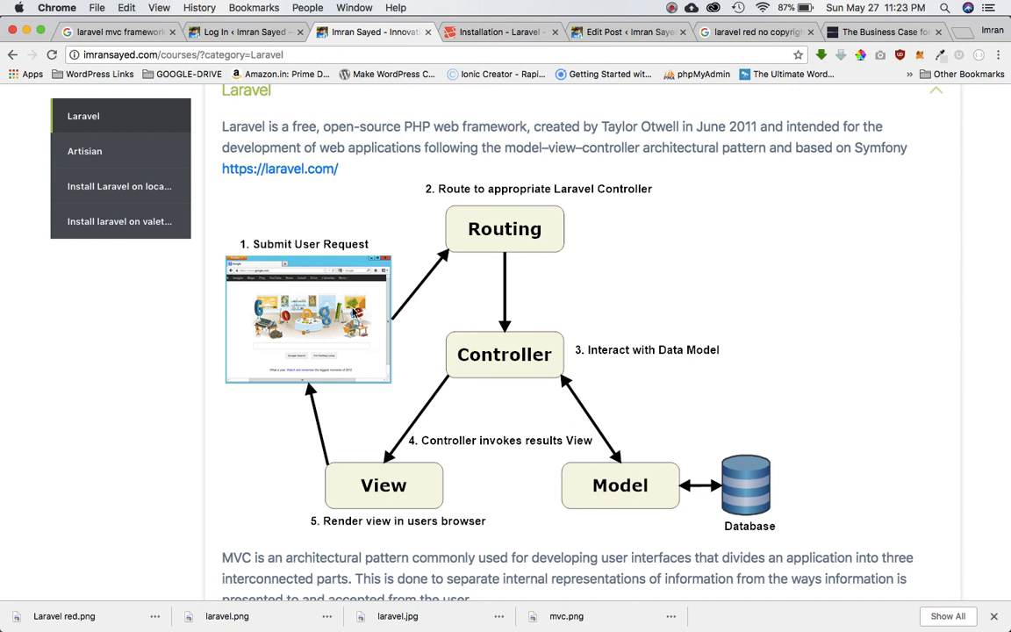
mouse_move(640, 511)
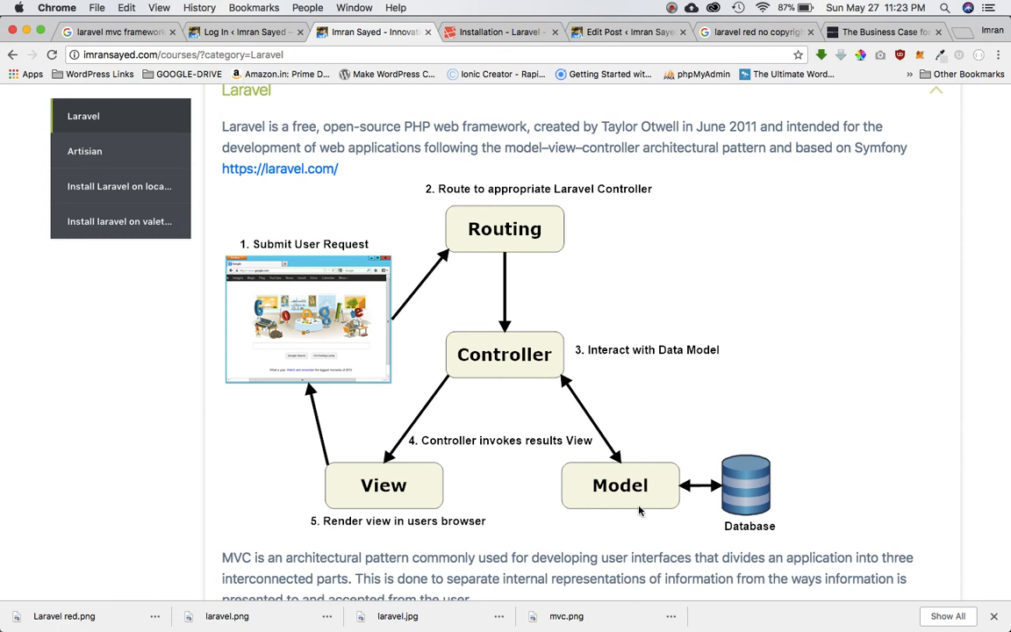
mouse_move(707, 498)
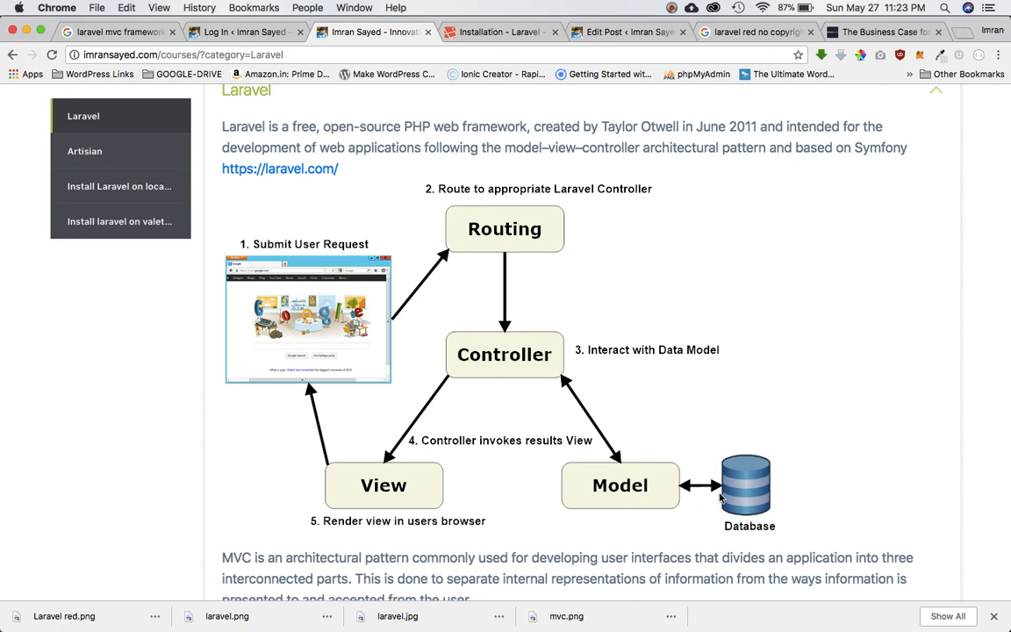
mouse_move(529, 363)
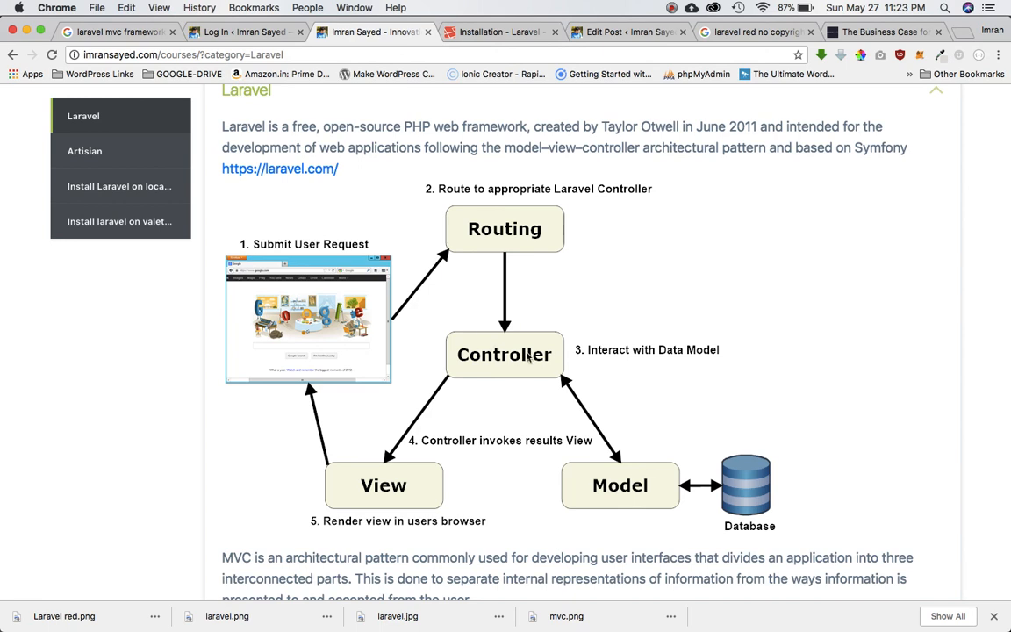
mouse_move(406, 485)
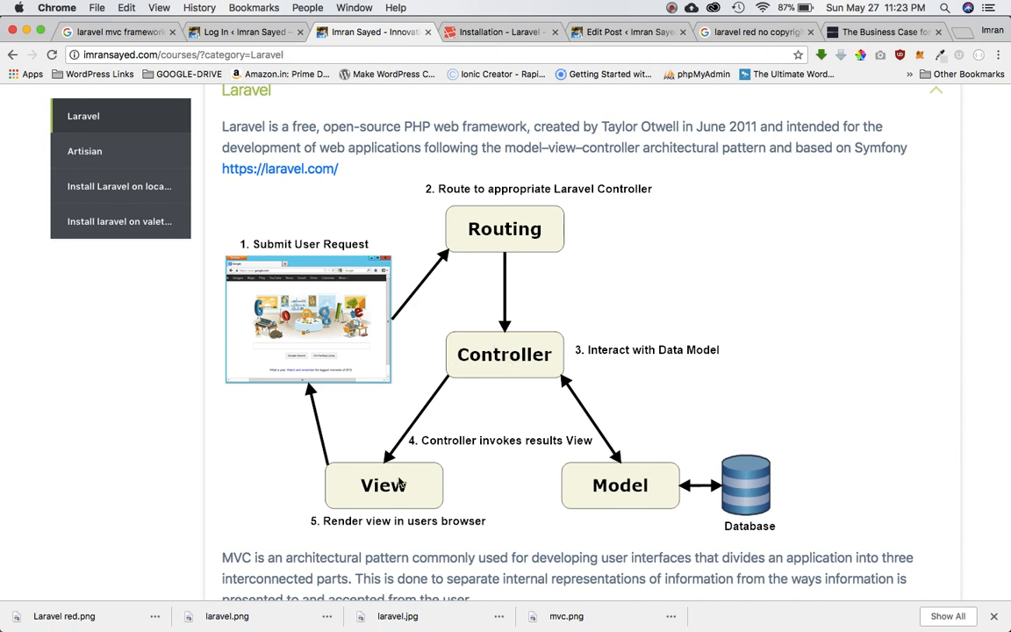
mouse_move(382, 487)
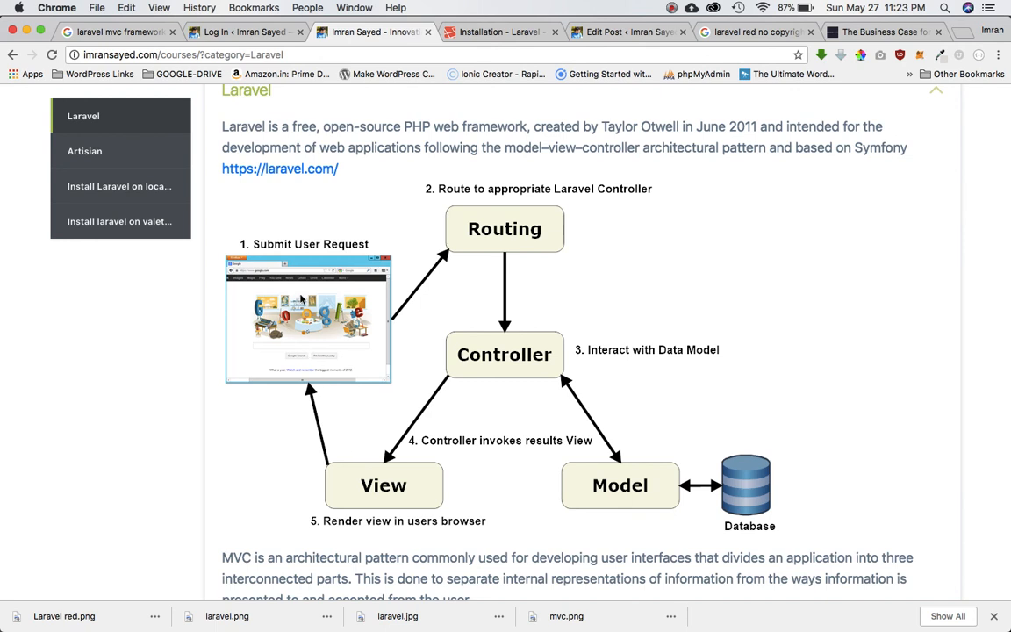
mouse_move(342, 325)
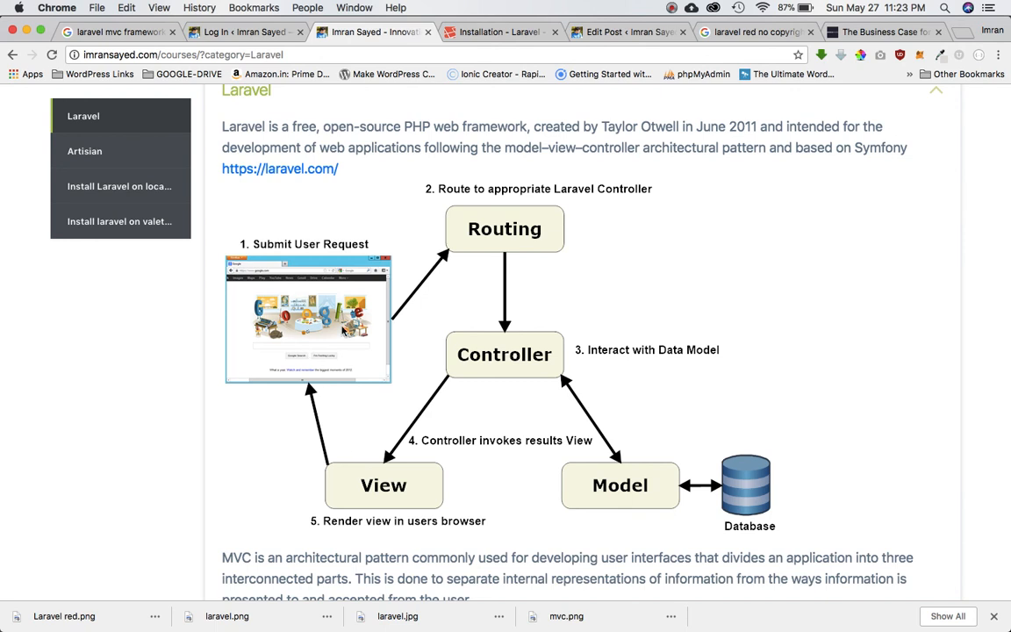
scroll("down", 3)
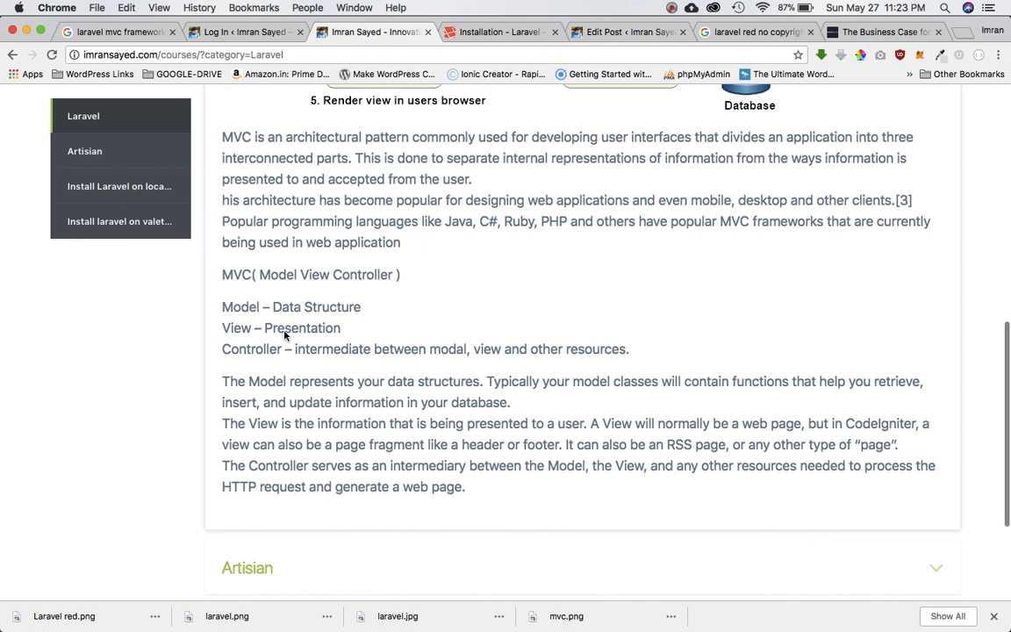
mouse_move(235, 307)
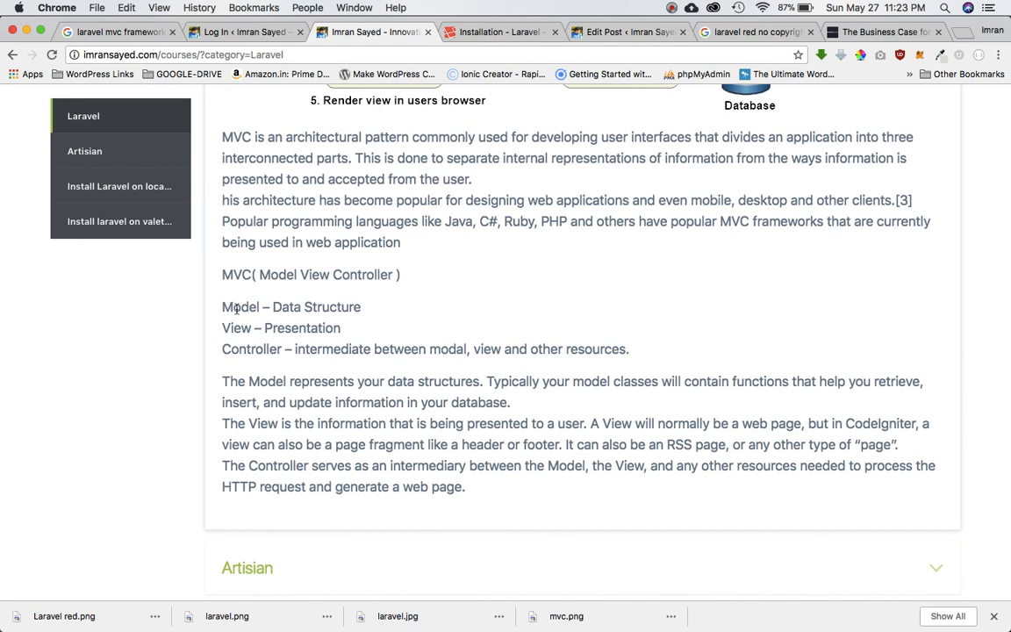
scroll("up", 3)
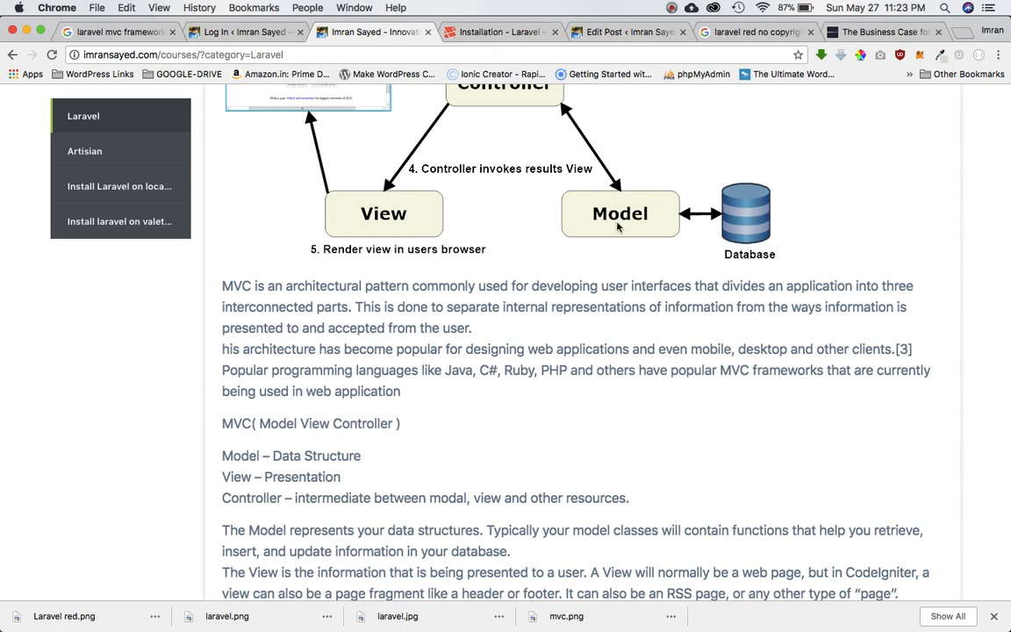
scroll("down", 3)
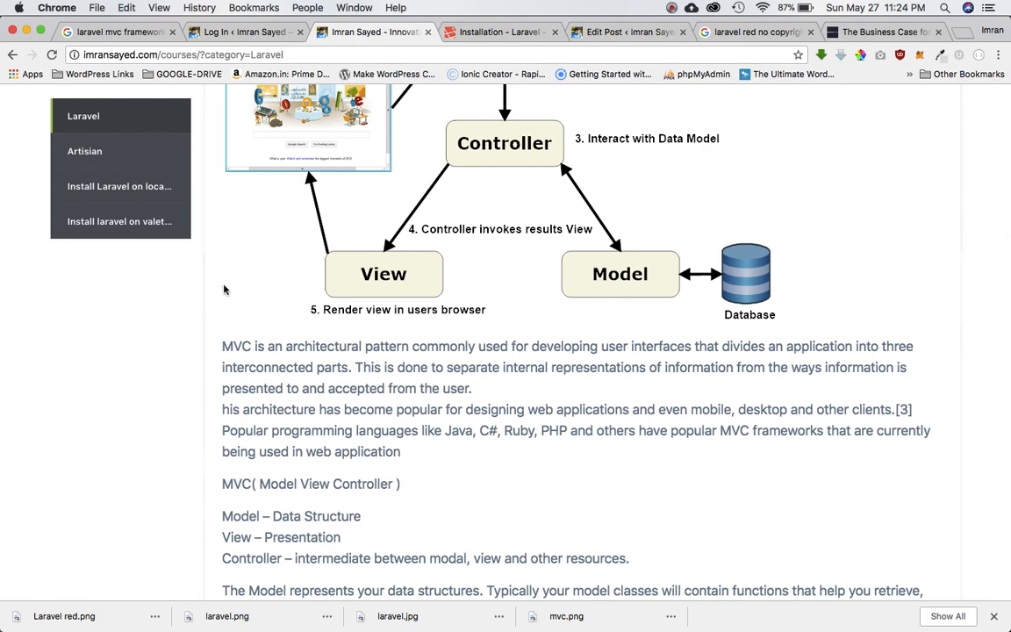
mouse_move(575, 309)
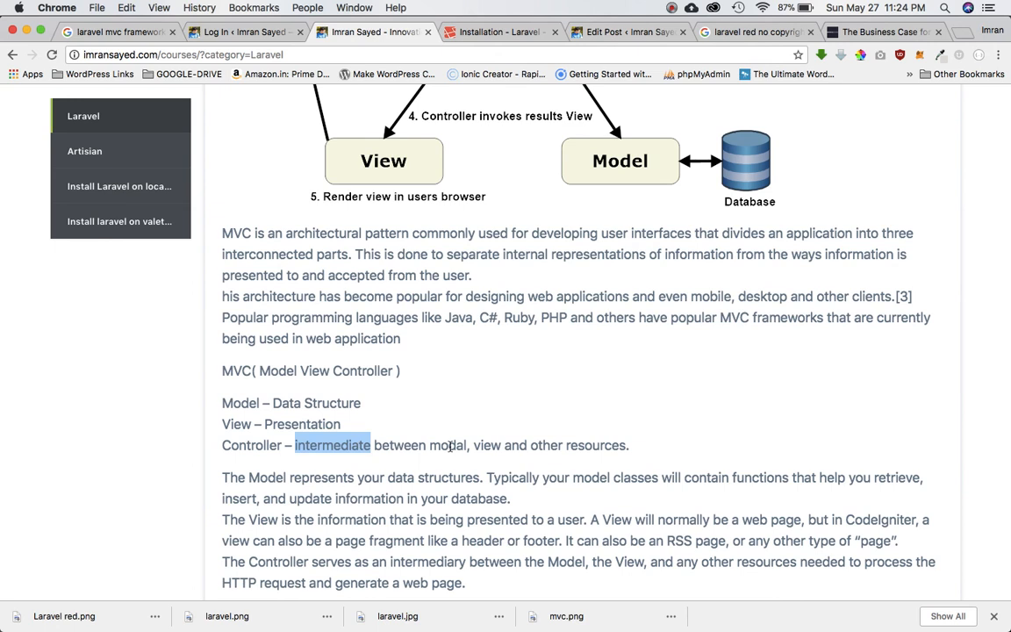
scroll("up", 3)
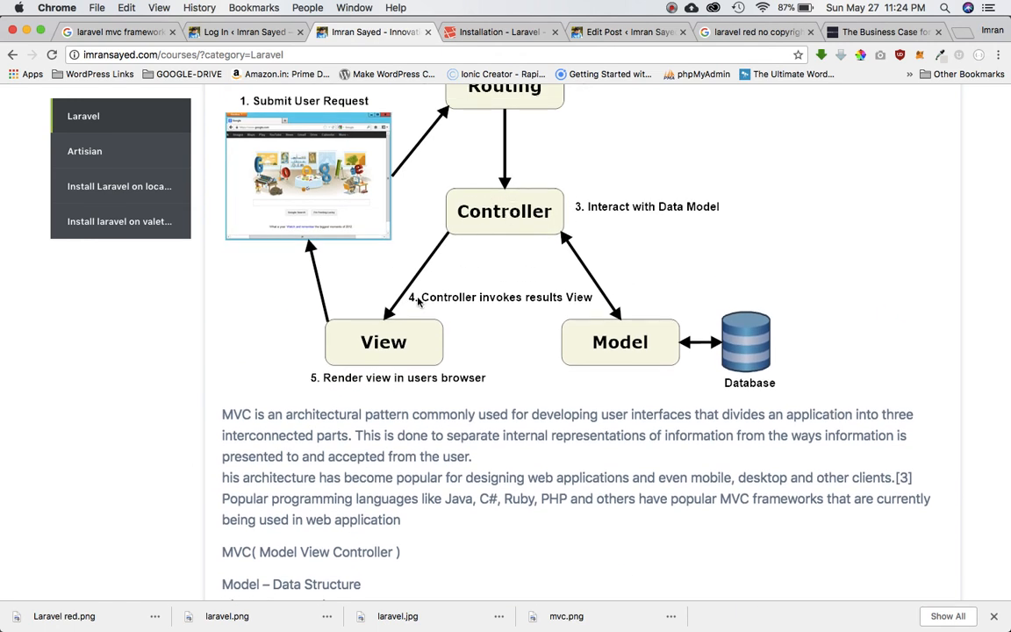
mouse_move(384, 342)
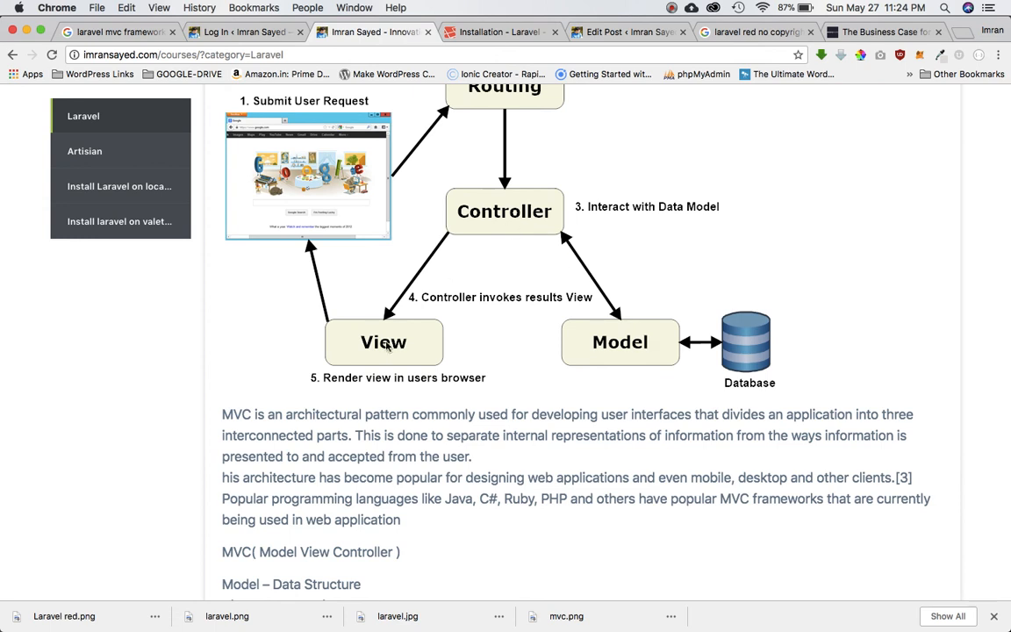
mouse_move(490, 224)
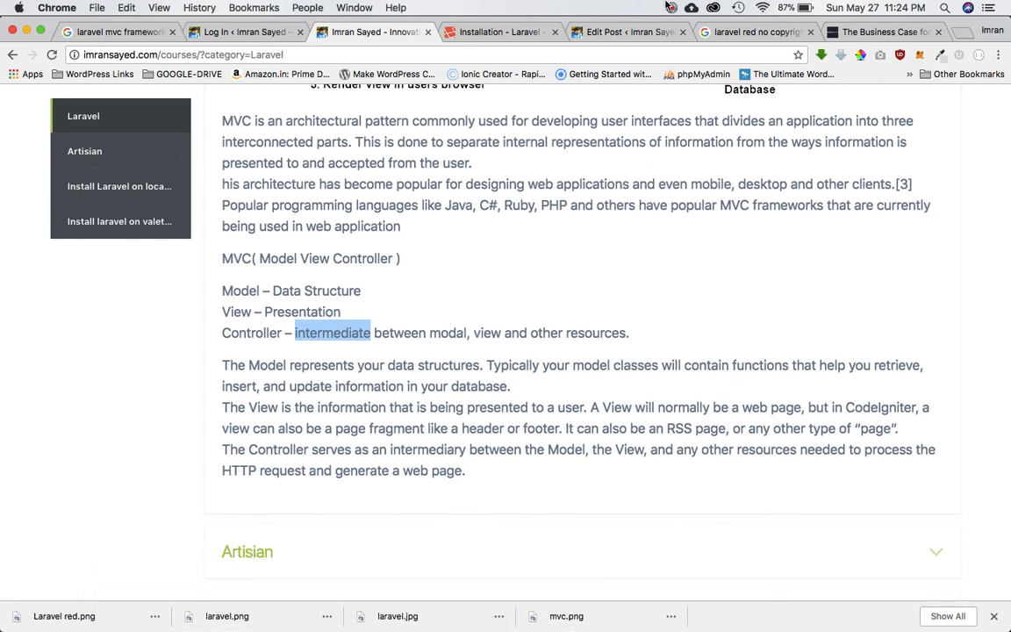
mouse_move(375, 602)
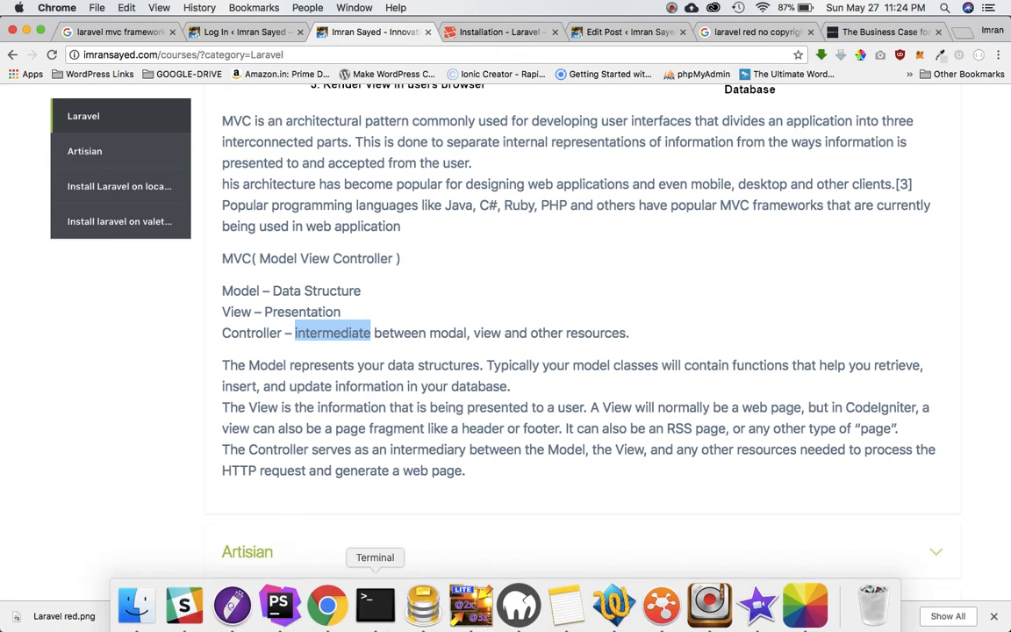
scroll("down", 3)
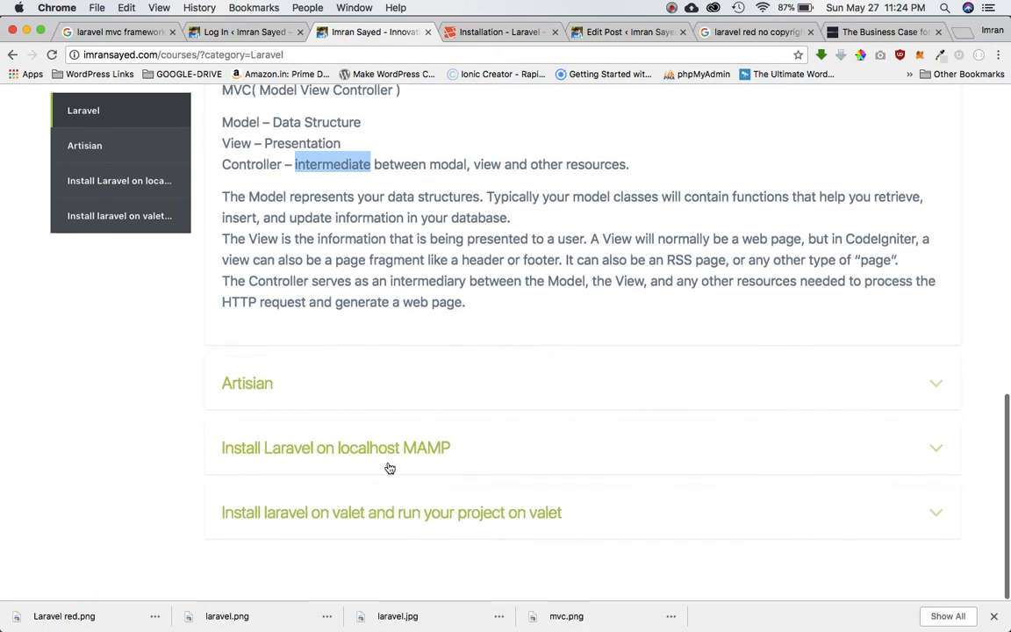
Step: Expand the Artisan topic and scroll through its Symfony Console command-line description
left_click(247, 382)
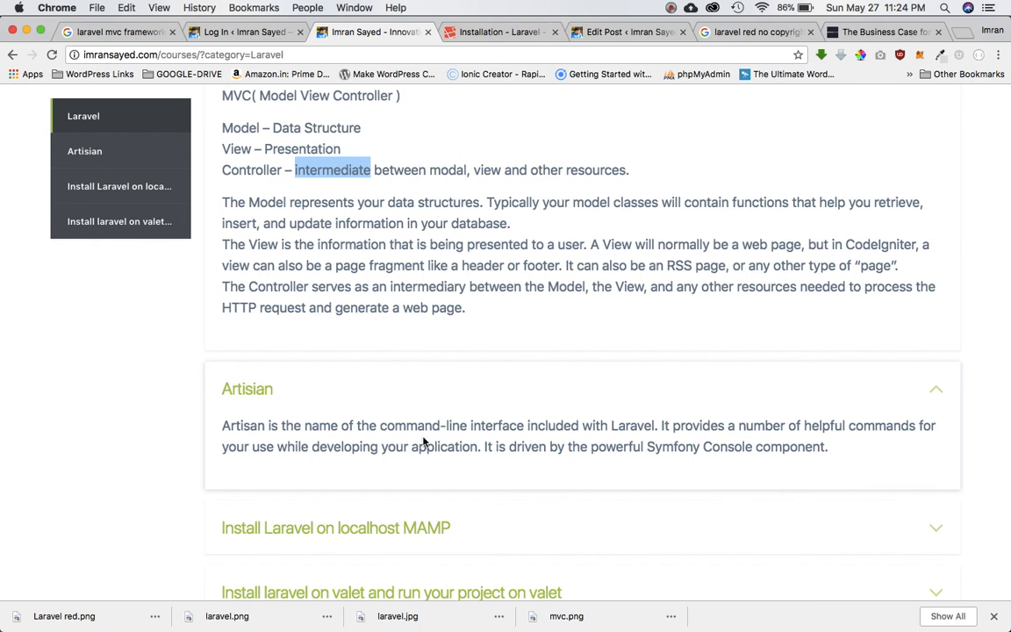
scroll("up", 3)
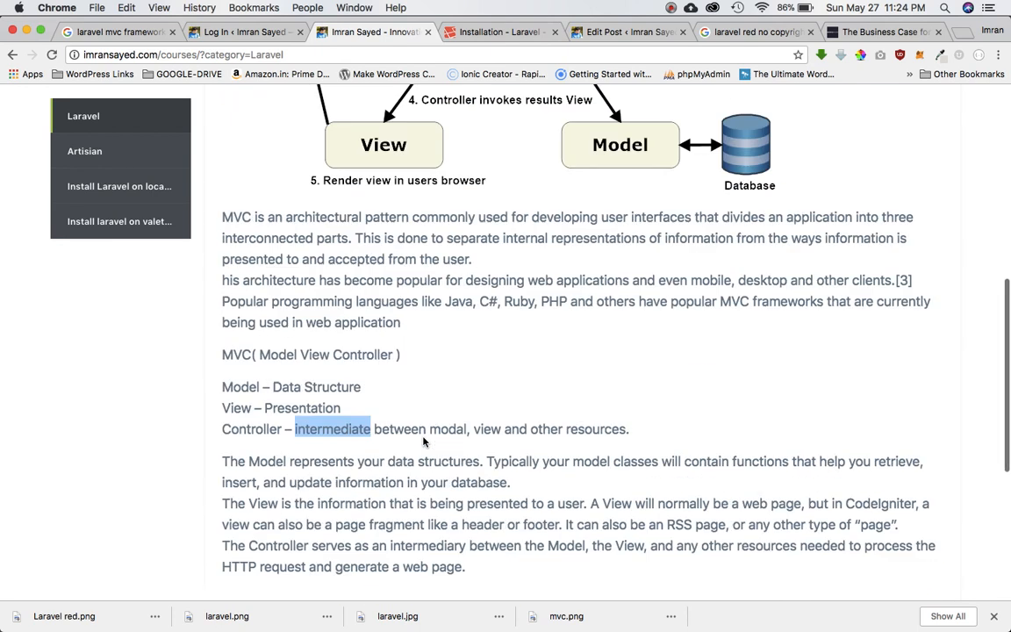
scroll("up", 3)
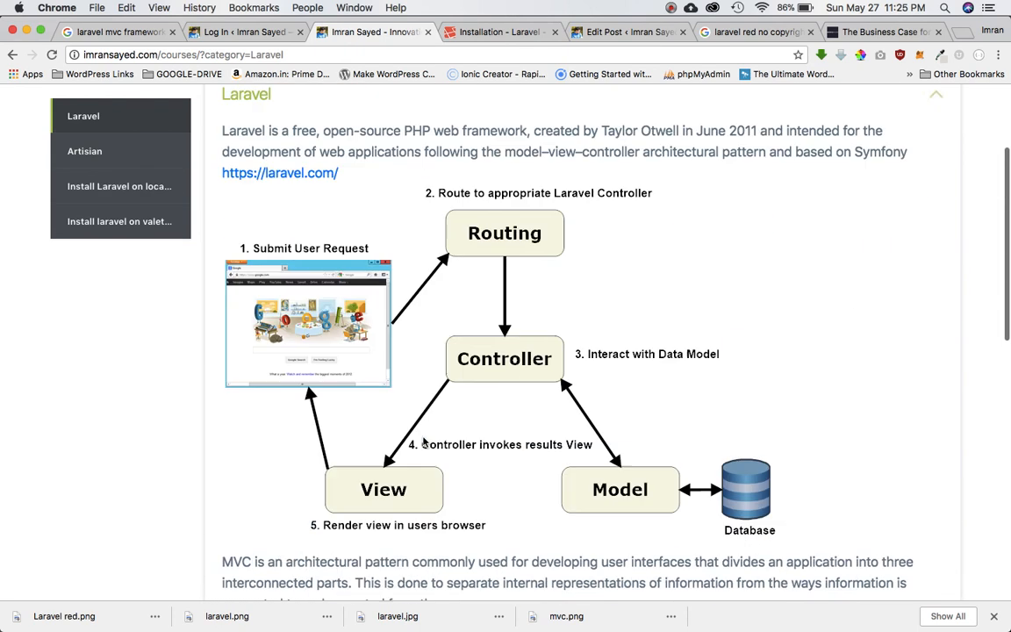
scroll("down", 3)
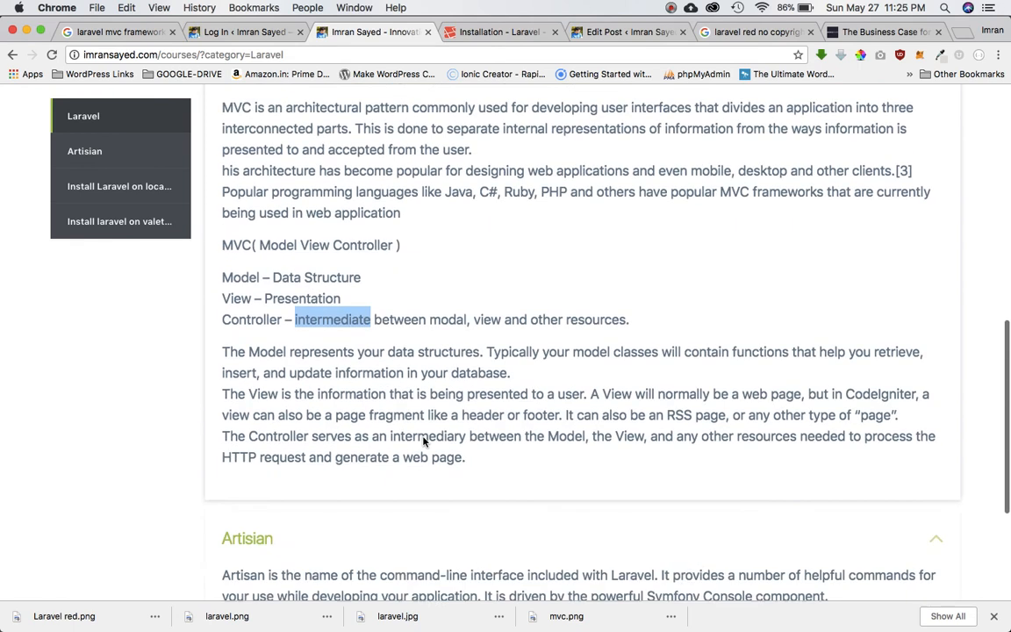
scroll("down", 3)
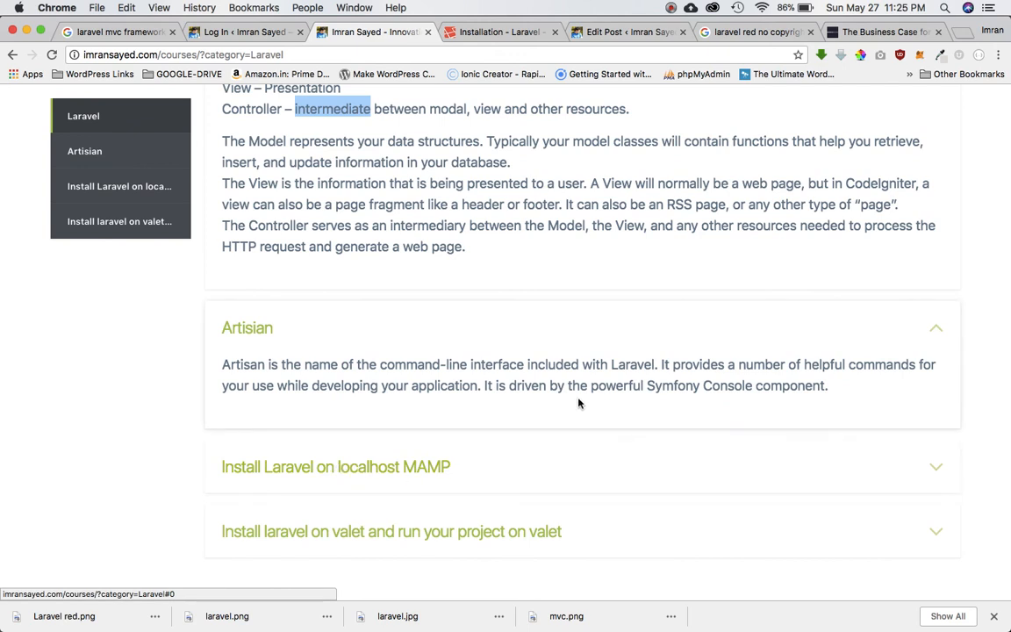
scroll("down", 3)
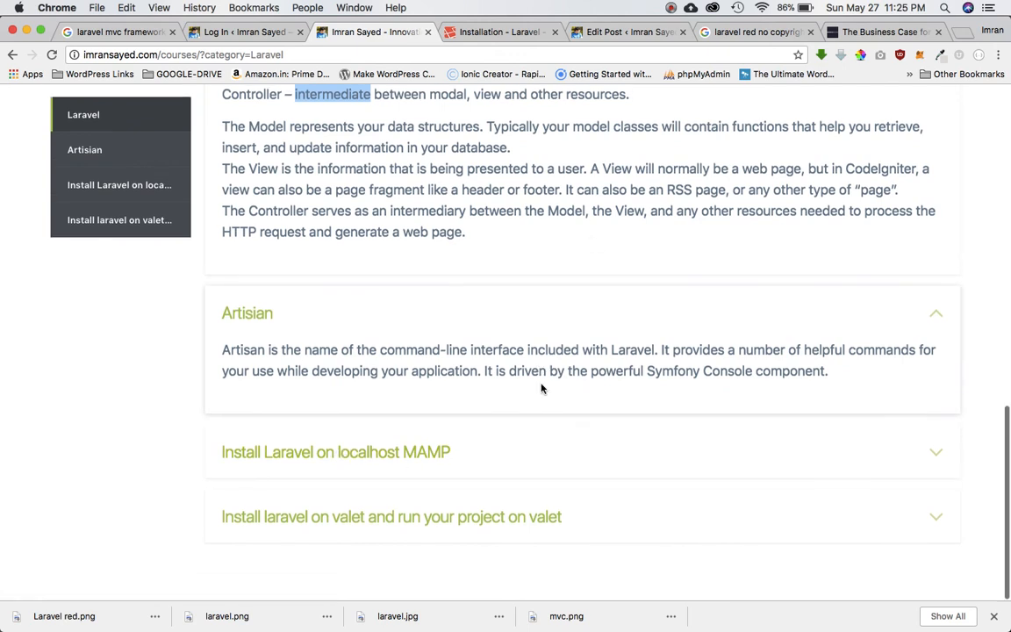